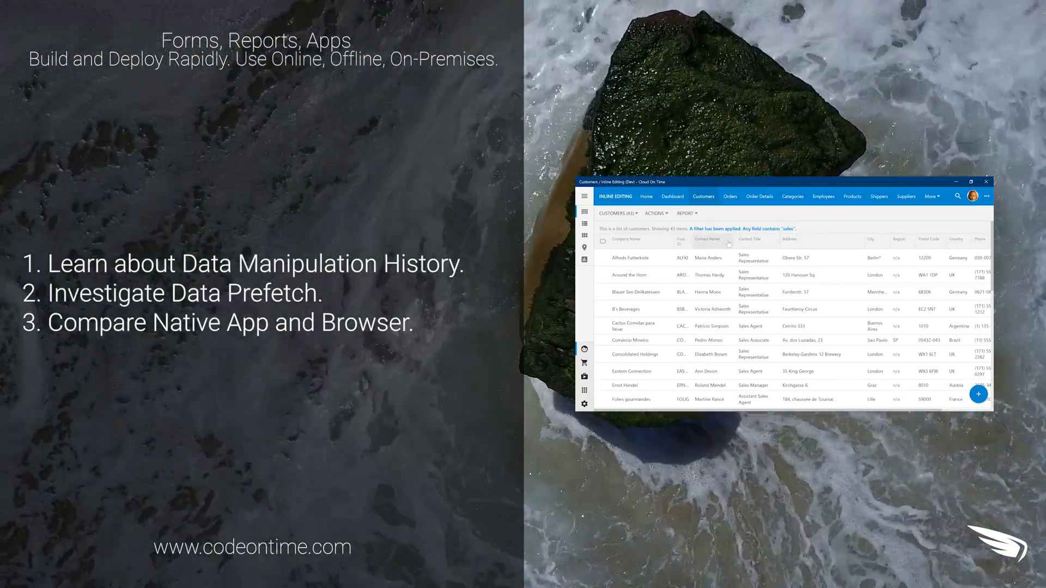
# - Sort the customers by Contact Name, visit the Orders list, and return to Customers
pyautogui.click(709, 239)
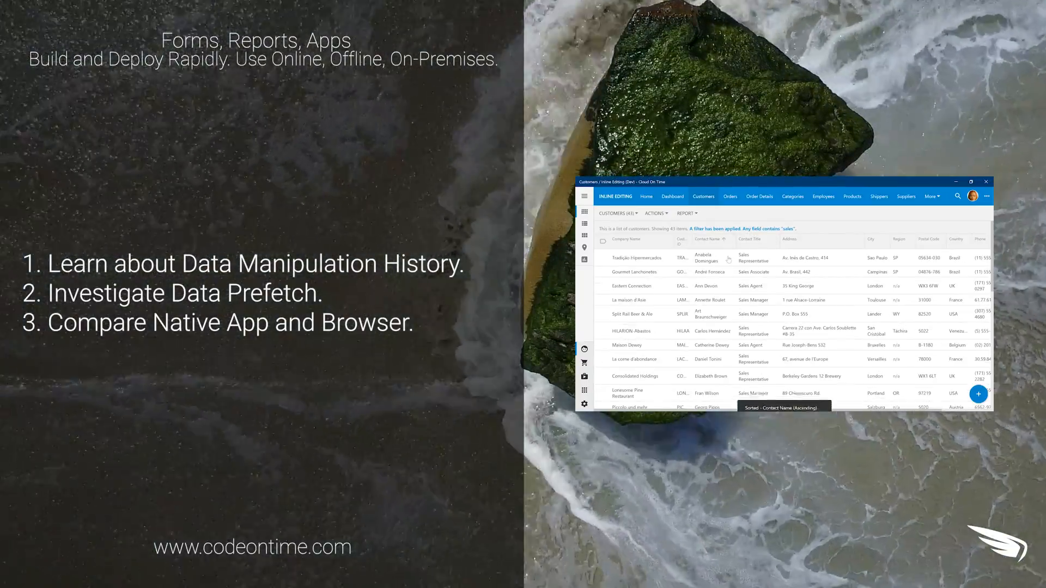
pyautogui.click(729, 196)
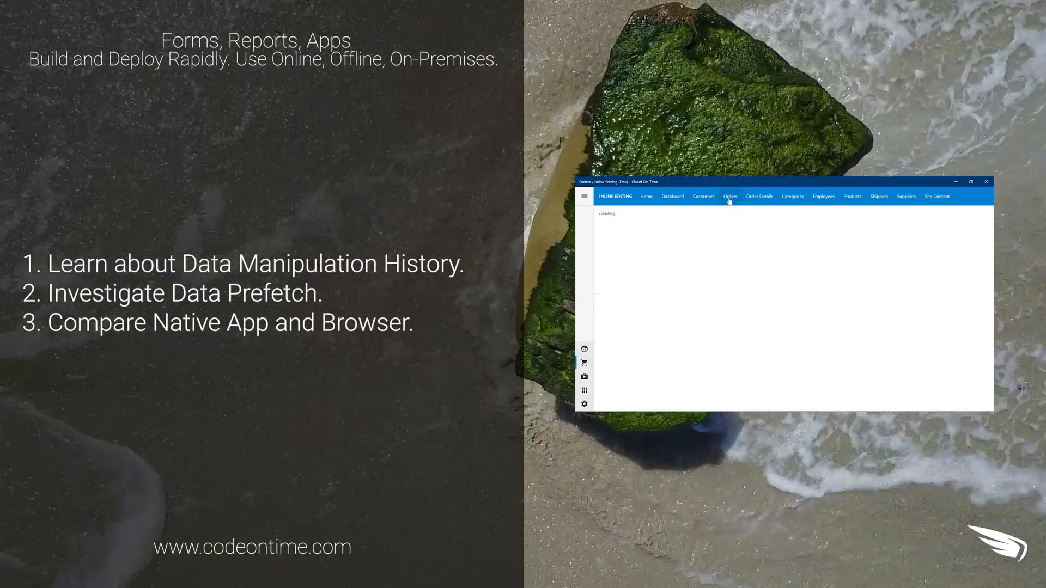
pyautogui.click(729, 196)
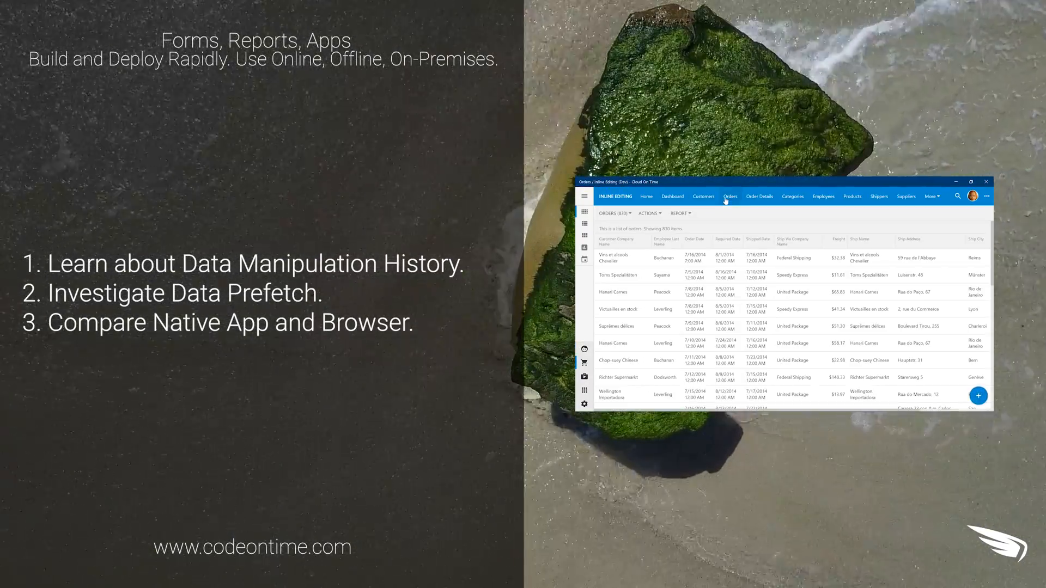
pyautogui.click(703, 196)
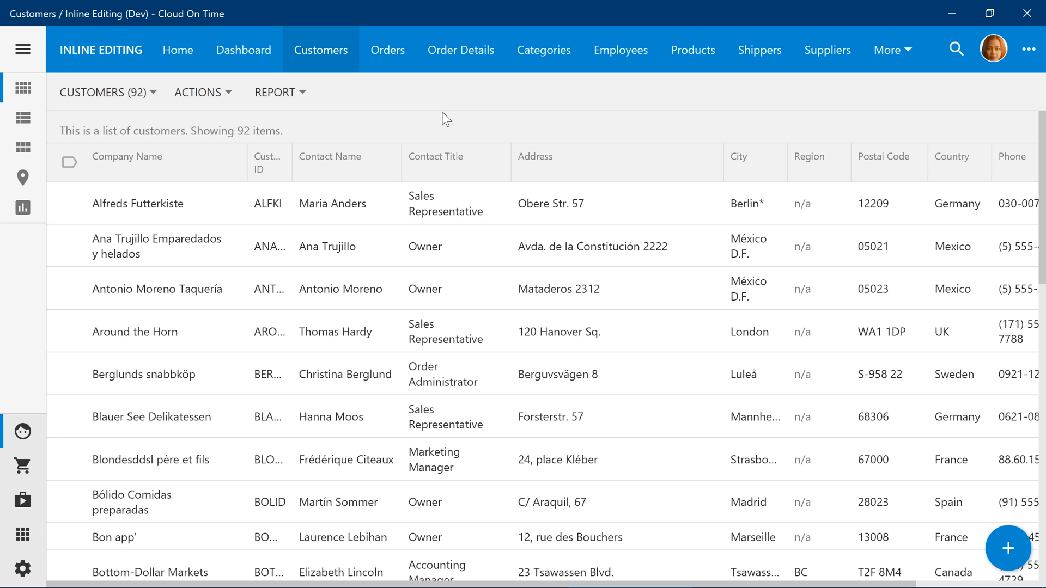
pyautogui.moveTo(955, 49)
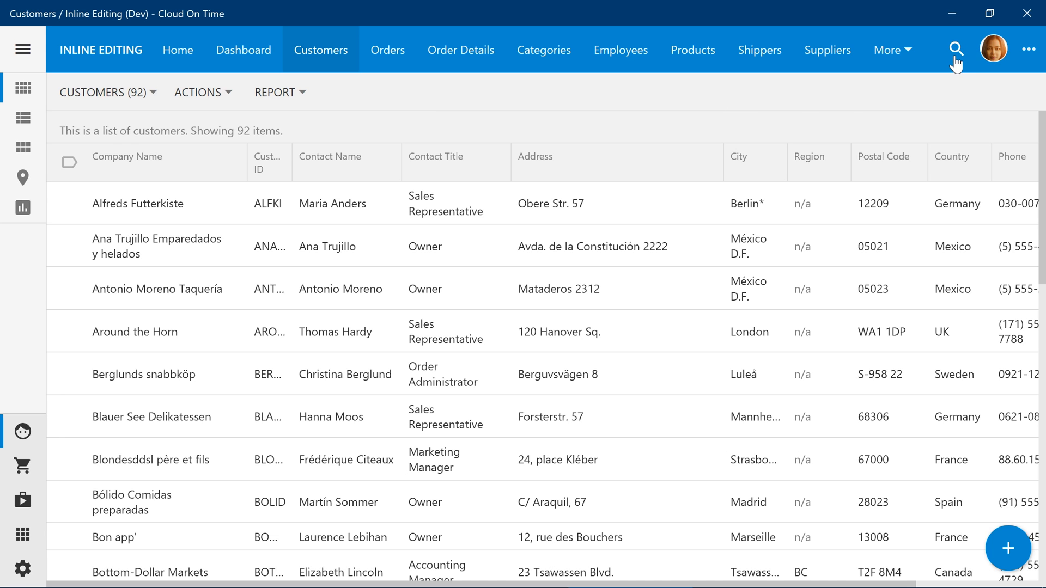
# - Search customers for 'sales' (43 matches), sort by Contact Name, then go to Orders
pyautogui.write('sales')
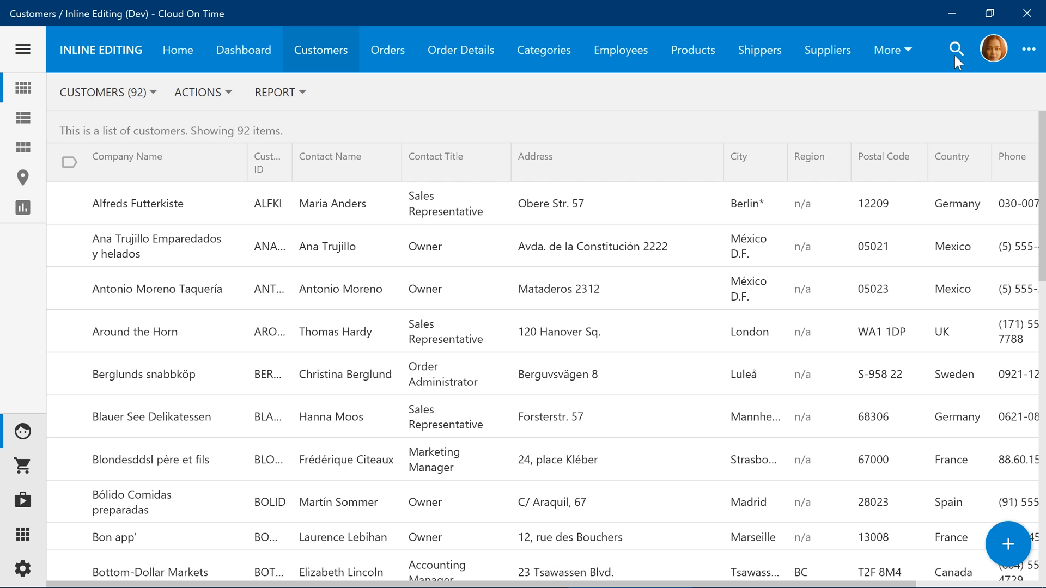
pyautogui.click(956, 50)
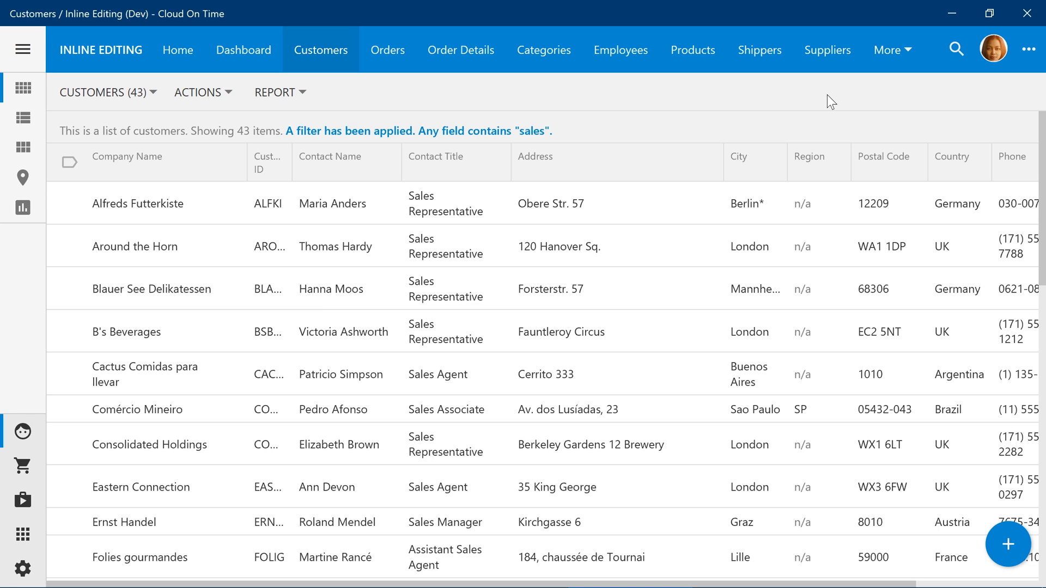
pyautogui.moveTo(583, 109)
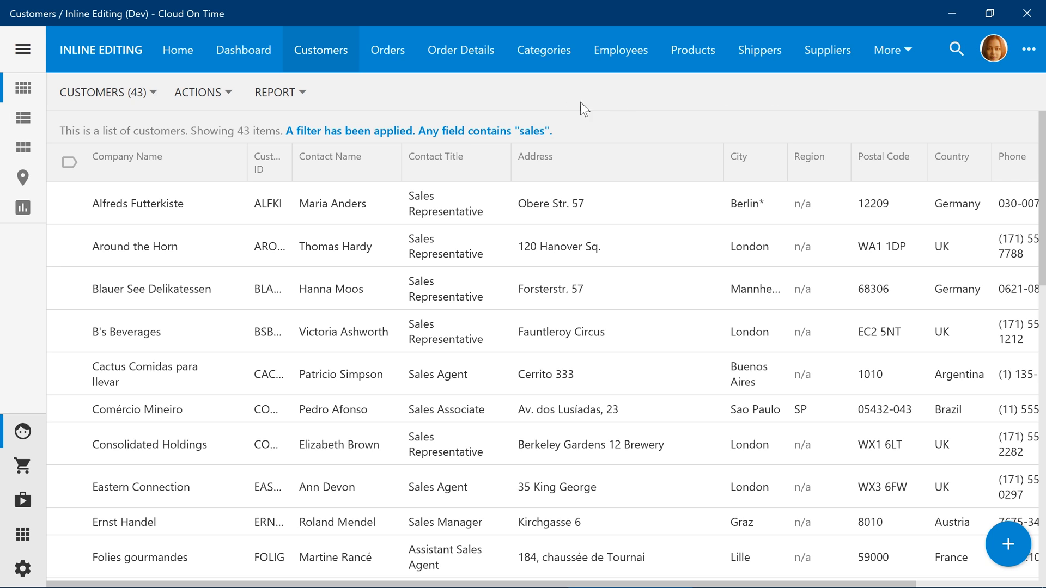
pyautogui.moveTo(382, 206)
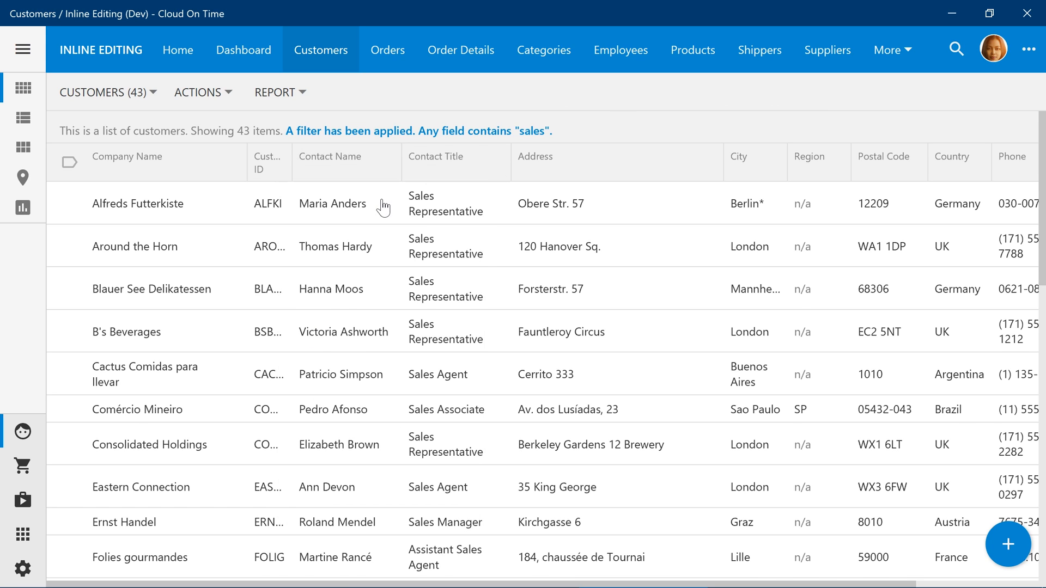
pyautogui.click(330, 156)
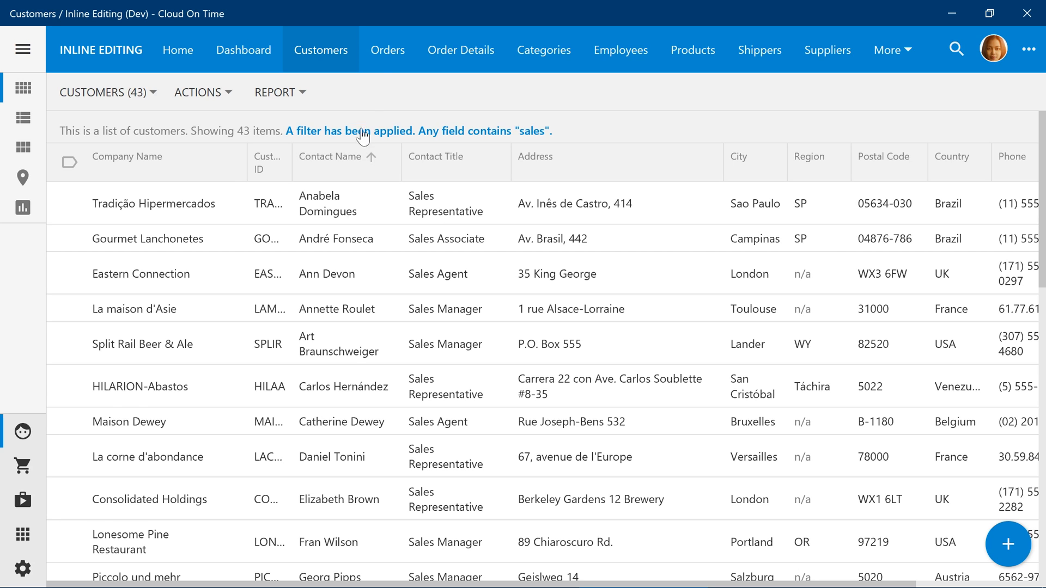
pyautogui.click(387, 49)
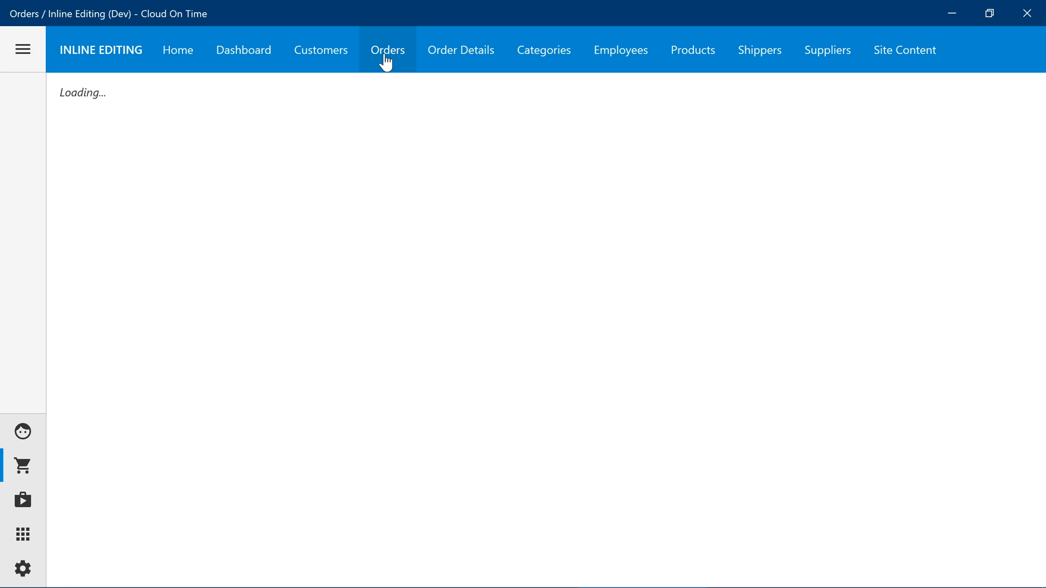
# - Return to Customers, then open the OrderManagement project's source in Visual Studio via Develop
pyautogui.click(388, 51)
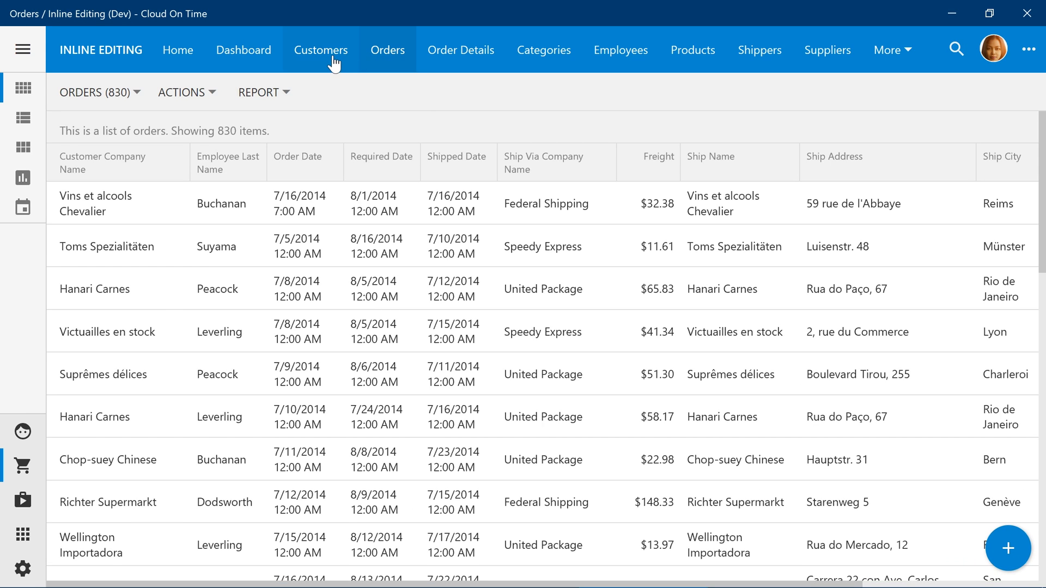
pyautogui.click(321, 50)
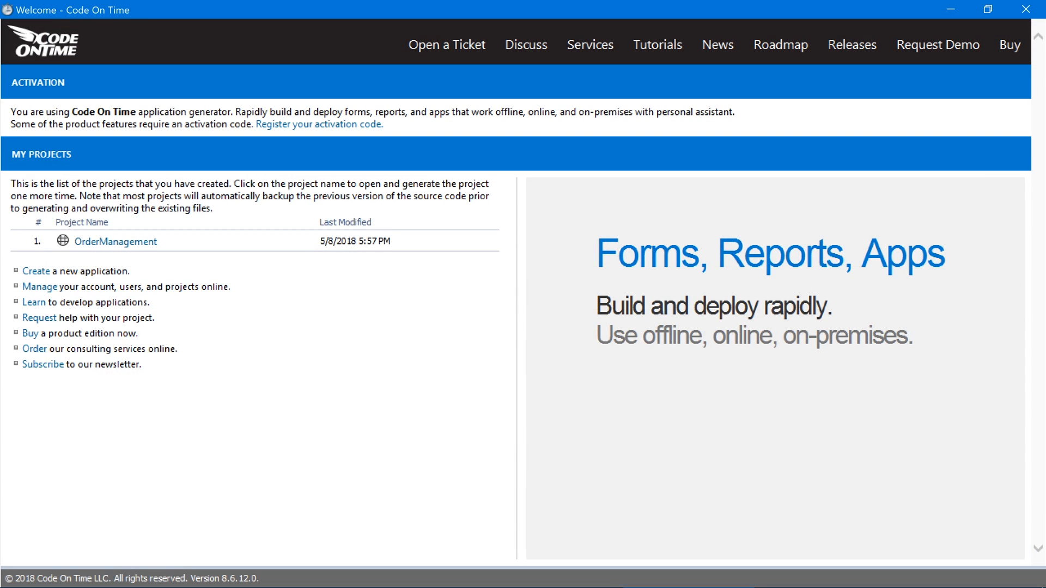
pyautogui.click(115, 241)
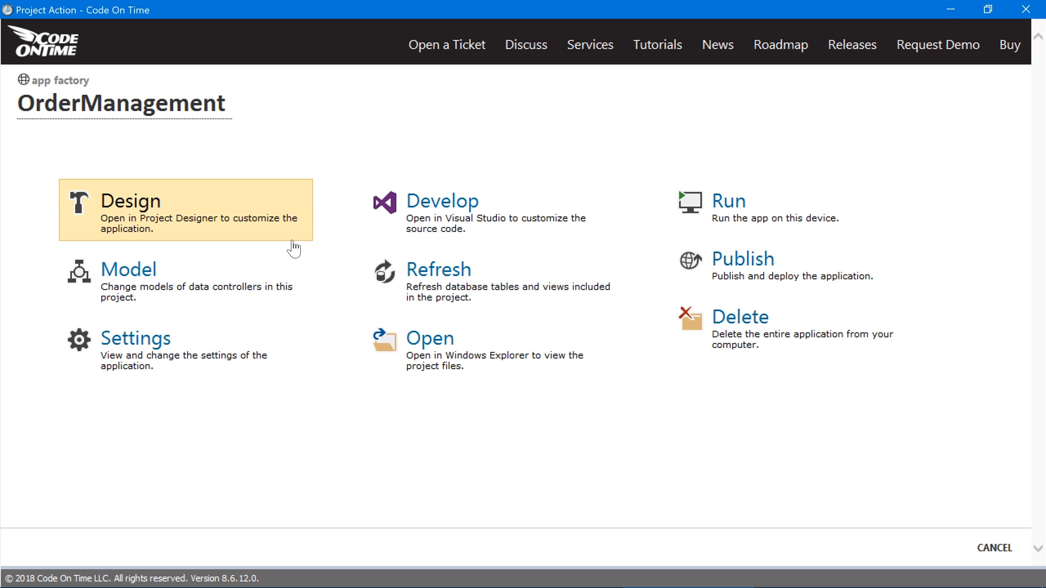
pyautogui.click(443, 201)
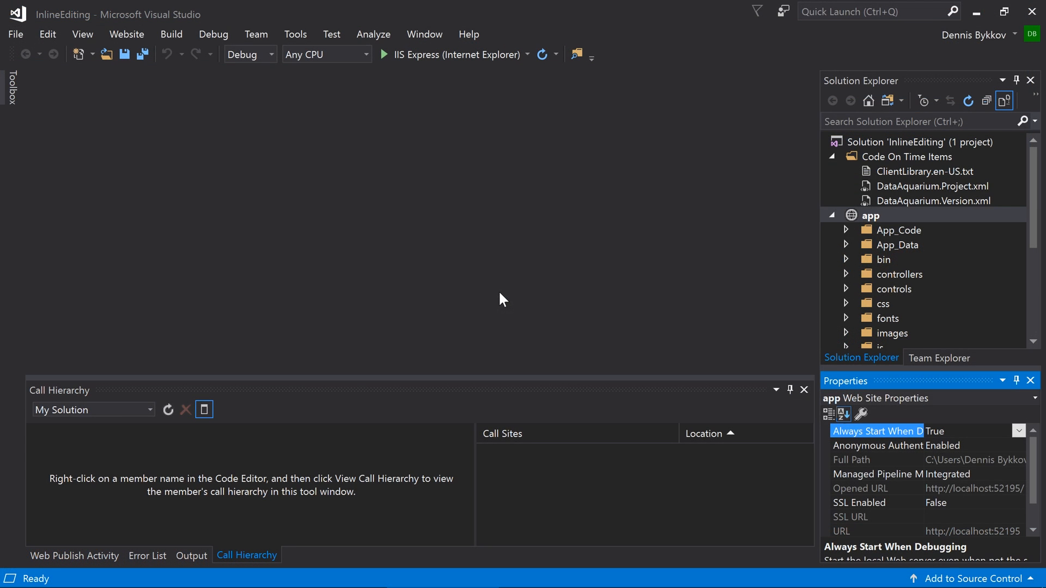
pyautogui.moveTo(507, 257)
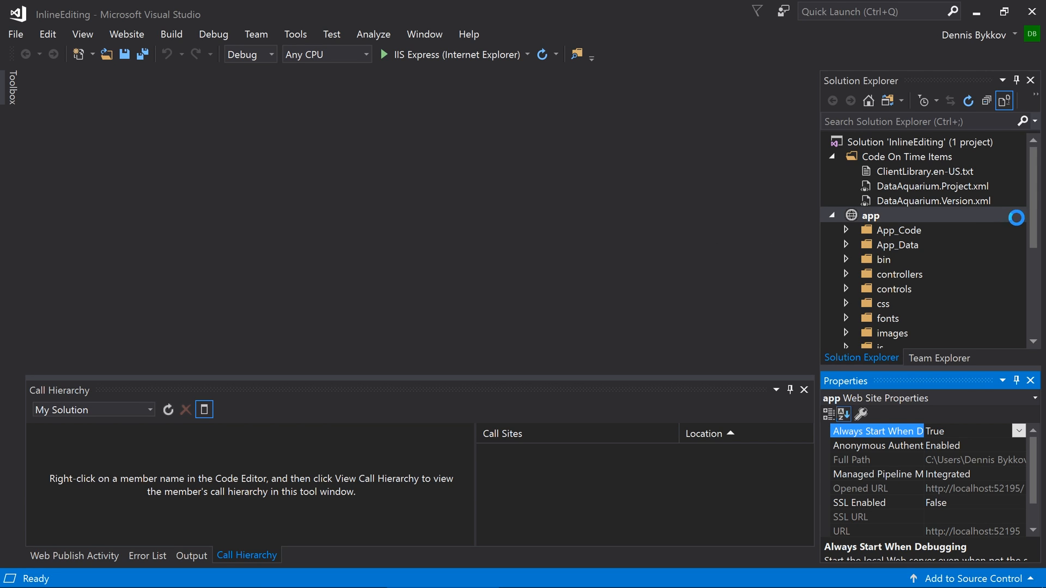
# - Open touch-settings.json from Solution Explorer for editing
pyautogui.scroll(-3)
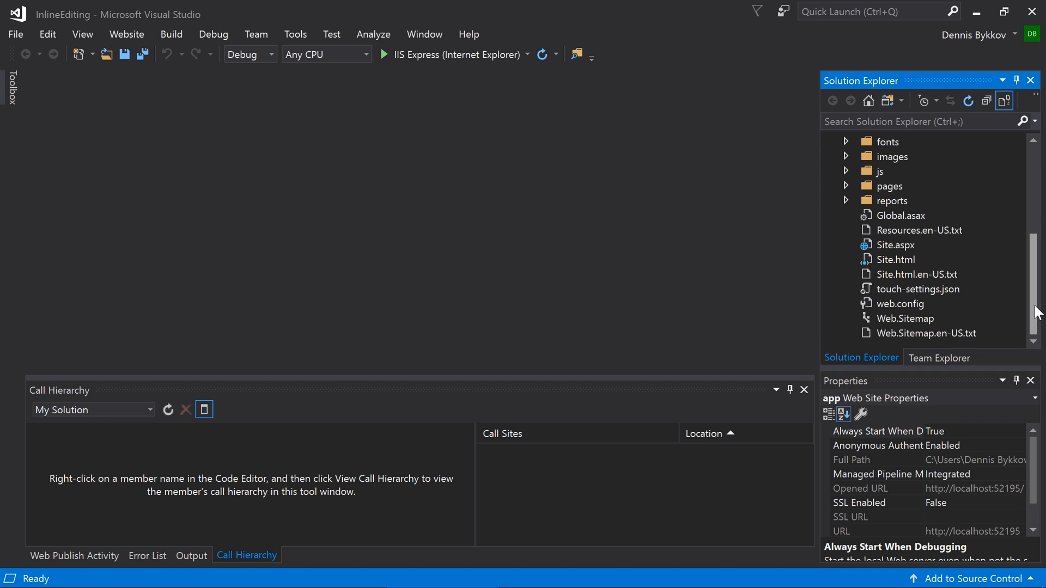
pyautogui.click(921, 288)
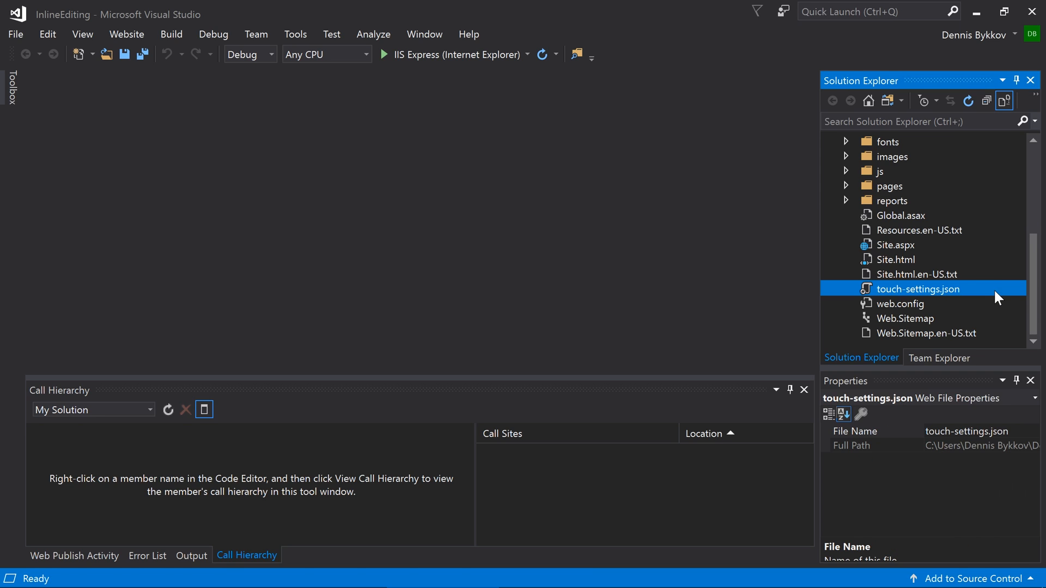
pyautogui.doubleClick(921, 289)
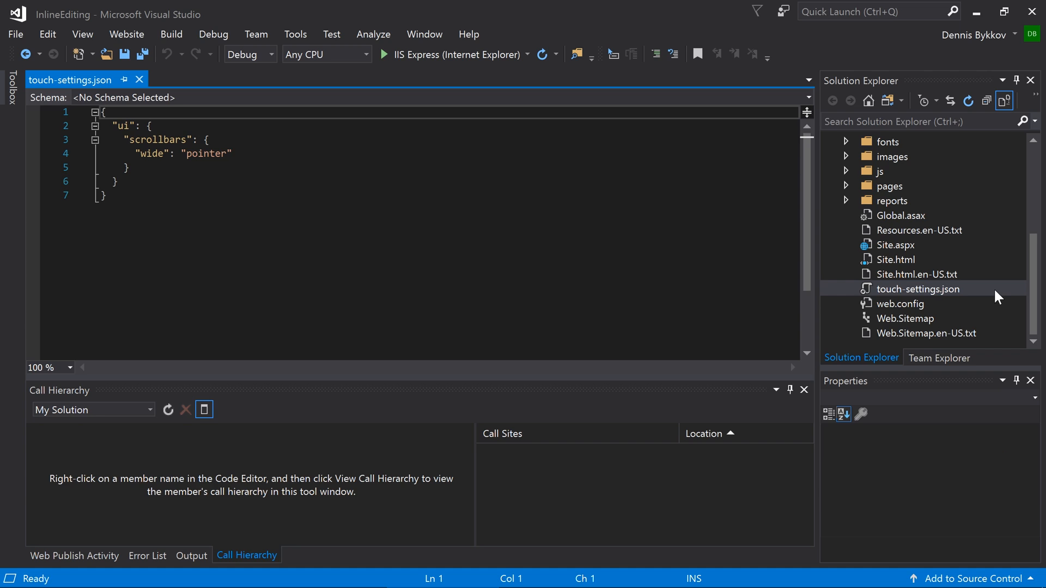
# - After the scrollbars block, add a history entry with dataView "search sort filter group"
pyautogui.click(128, 167)
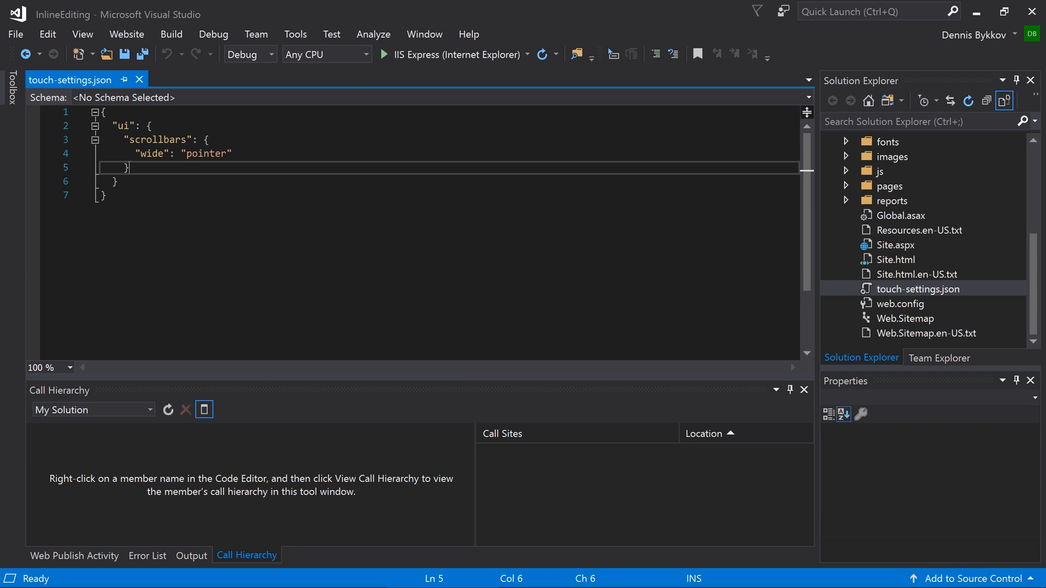
pyautogui.press('Enter')
pyautogui.write('"history": {')
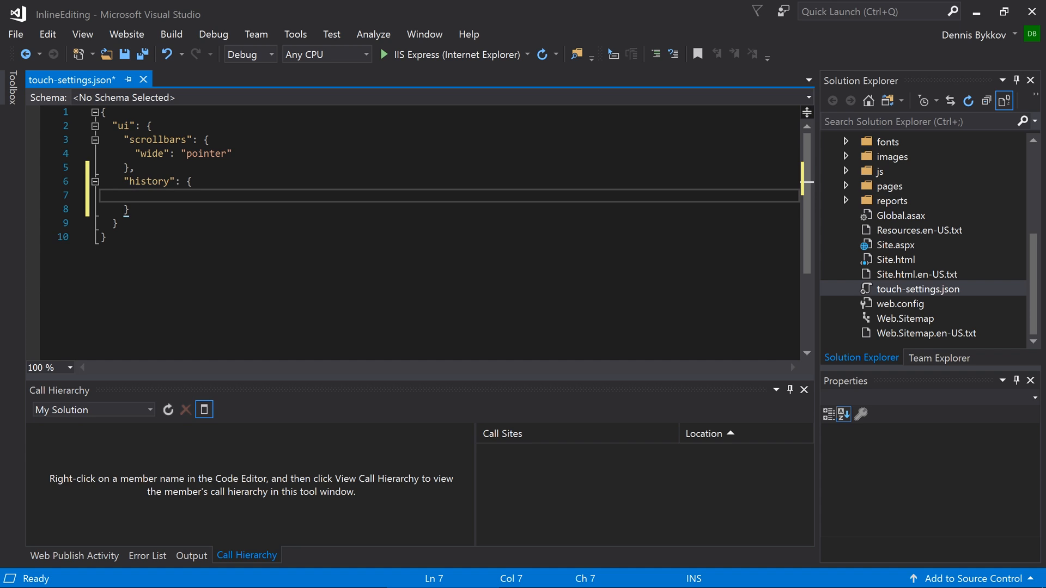
pyautogui.write('"dataView":')
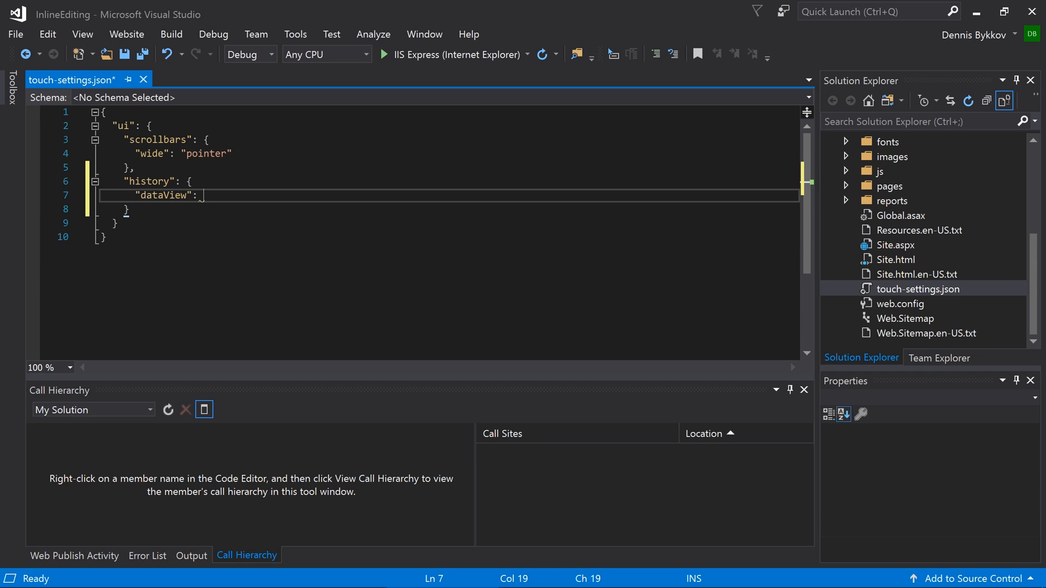
pyautogui.write('"')
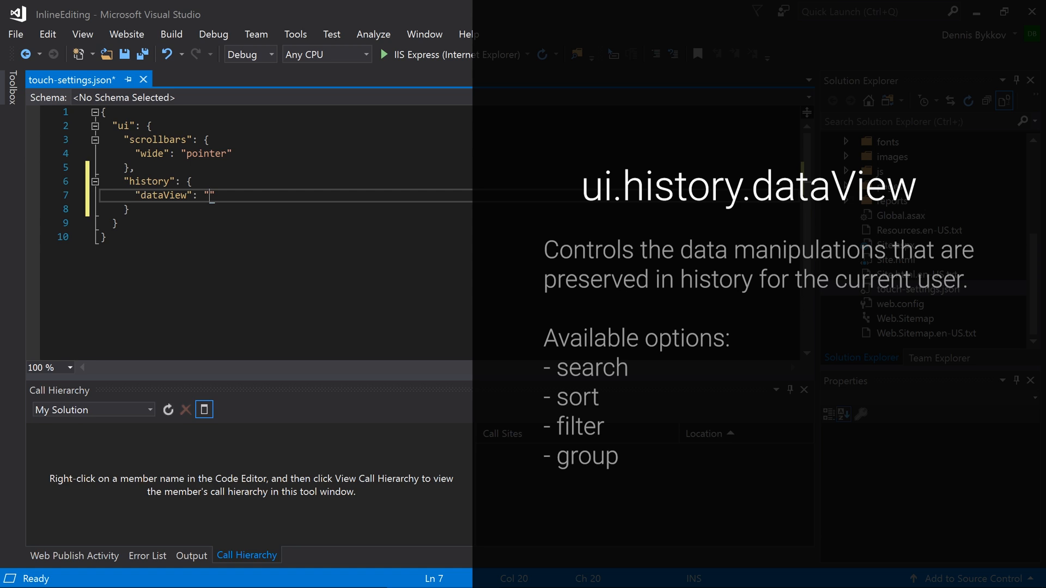
pyautogui.write('search sort')
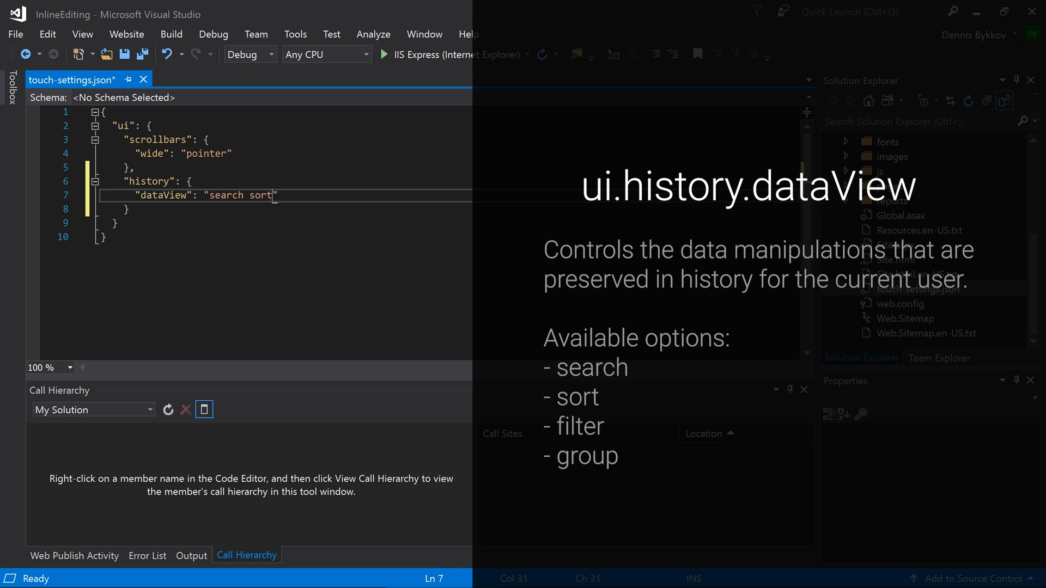
pyautogui.write('filter')
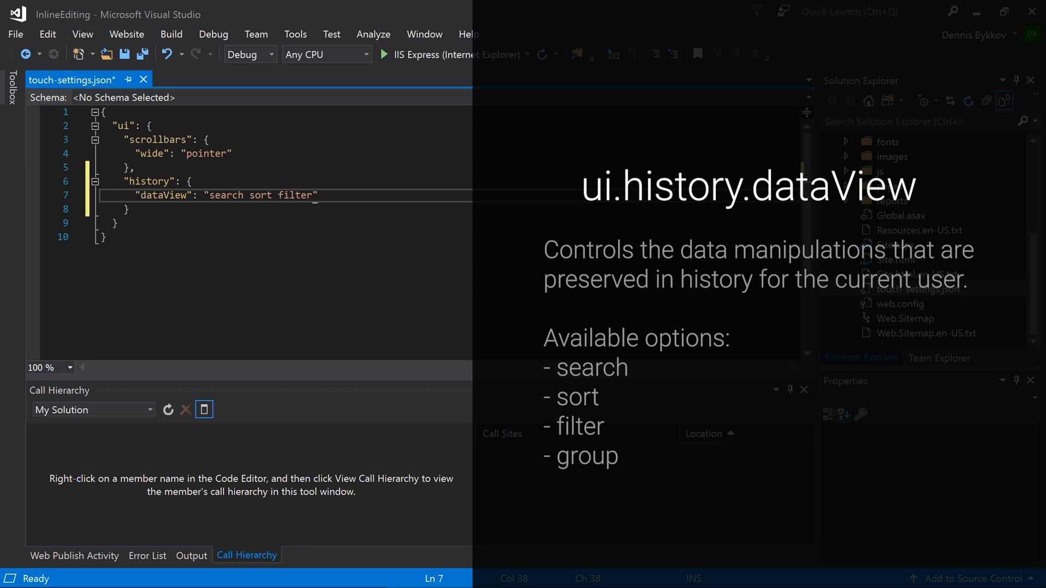
pyautogui.write('gro')
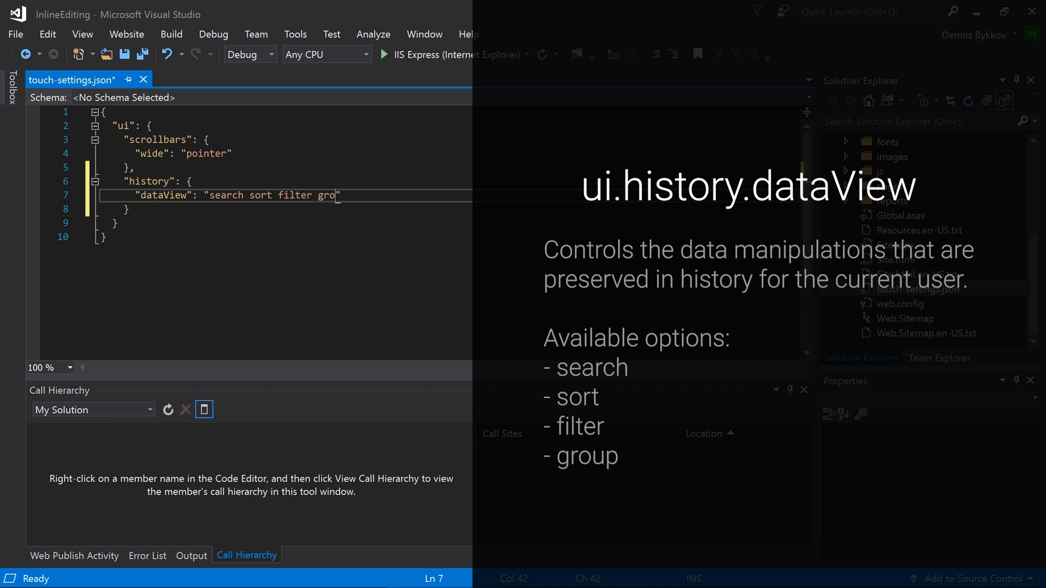
pyautogui.write('up')
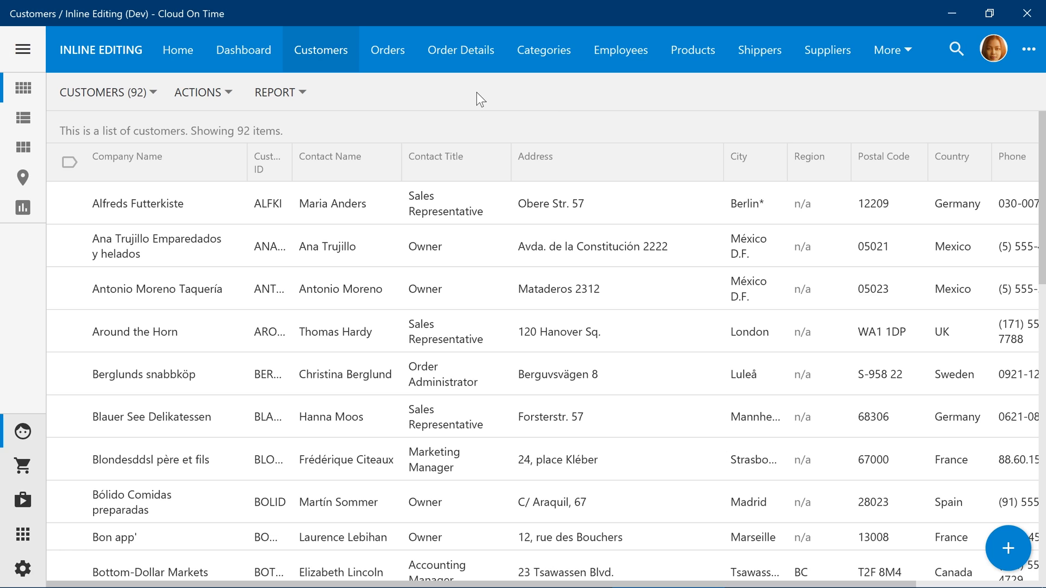
# - Log out from the avatar menu and reopen the Inline Editing app
pyautogui.click(993, 49)
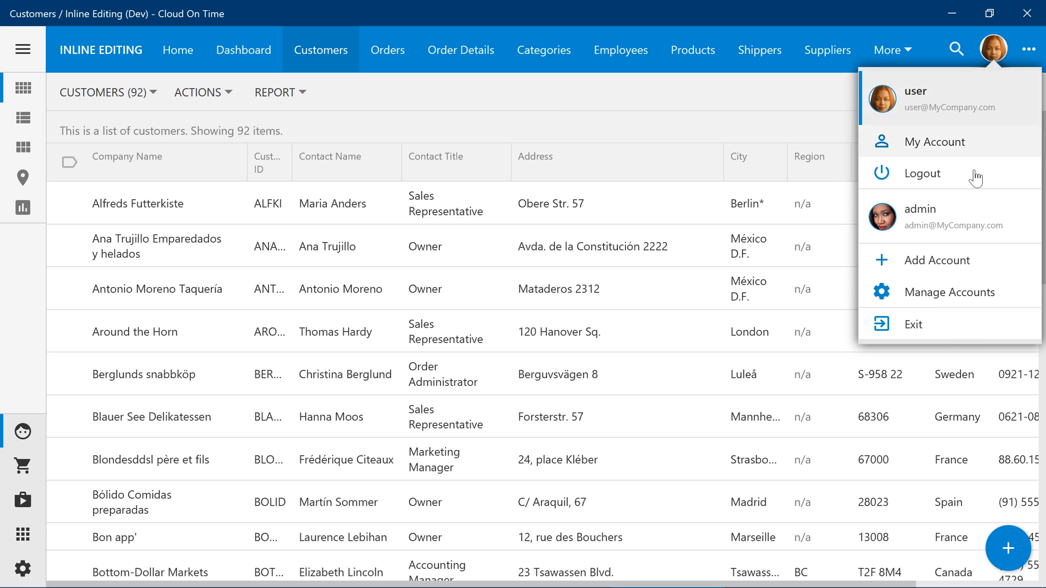
pyautogui.click(922, 173)
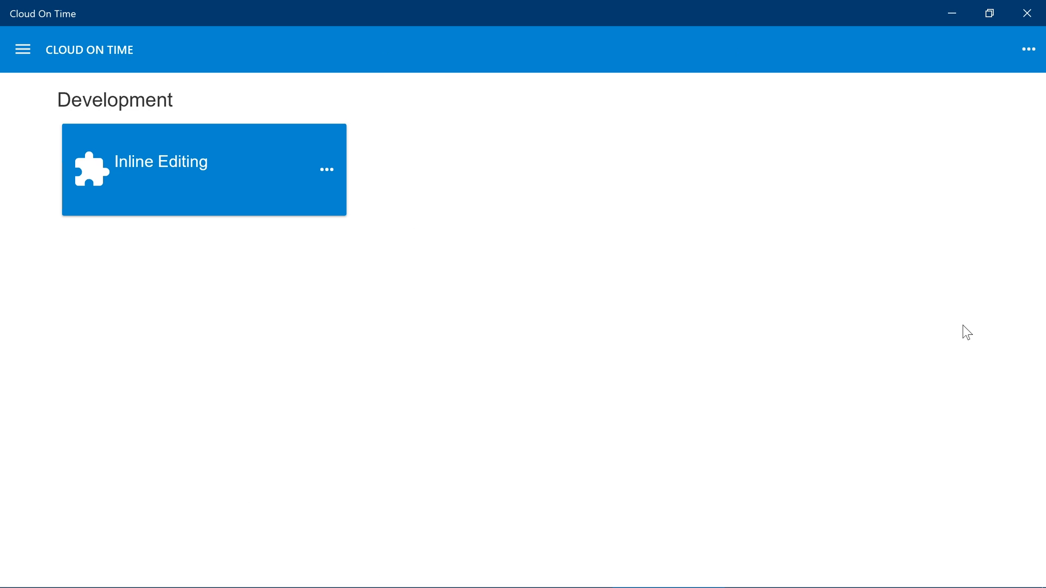
pyautogui.click(200, 169)
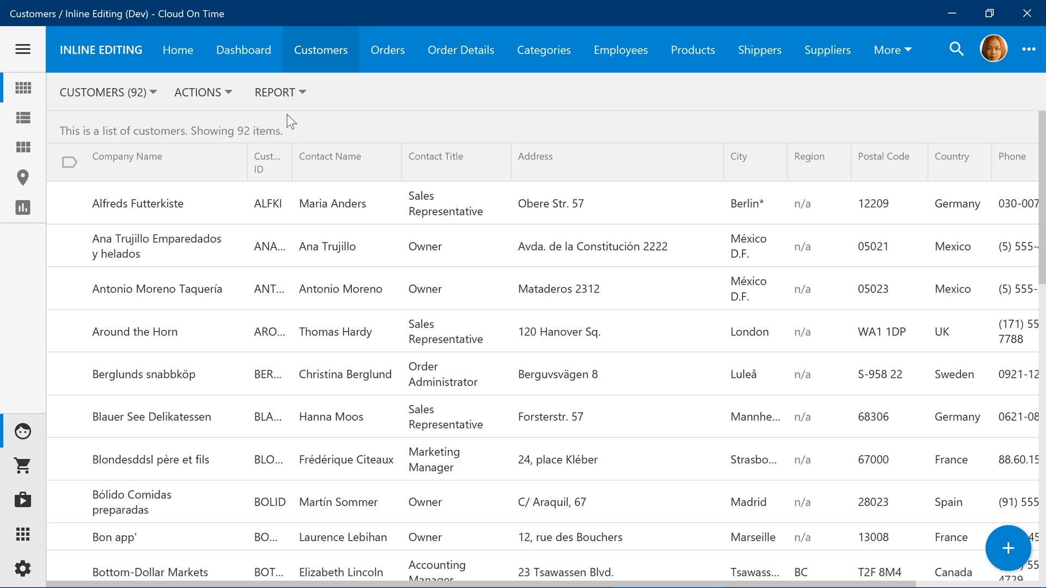
# - Filter Contact Title to Marketing Manager and Sales Manager
pyautogui.click(456, 157)
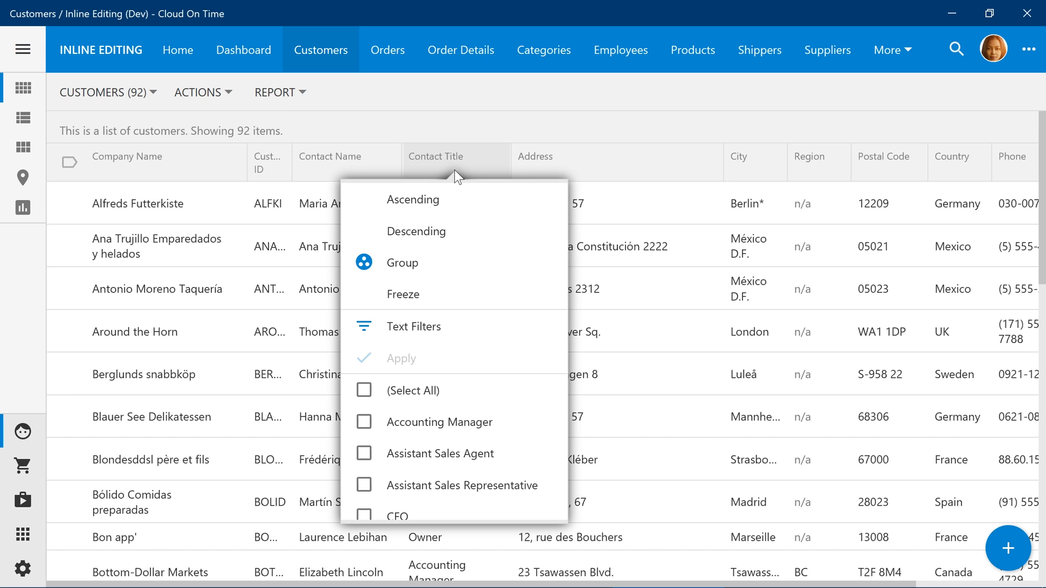
pyautogui.scroll(-3)
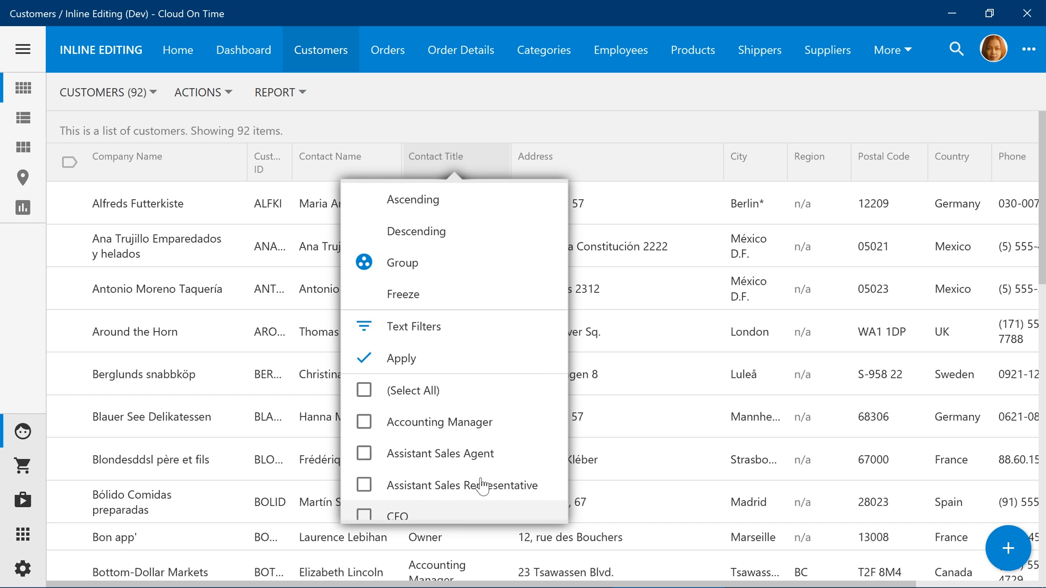
pyautogui.click(401, 358)
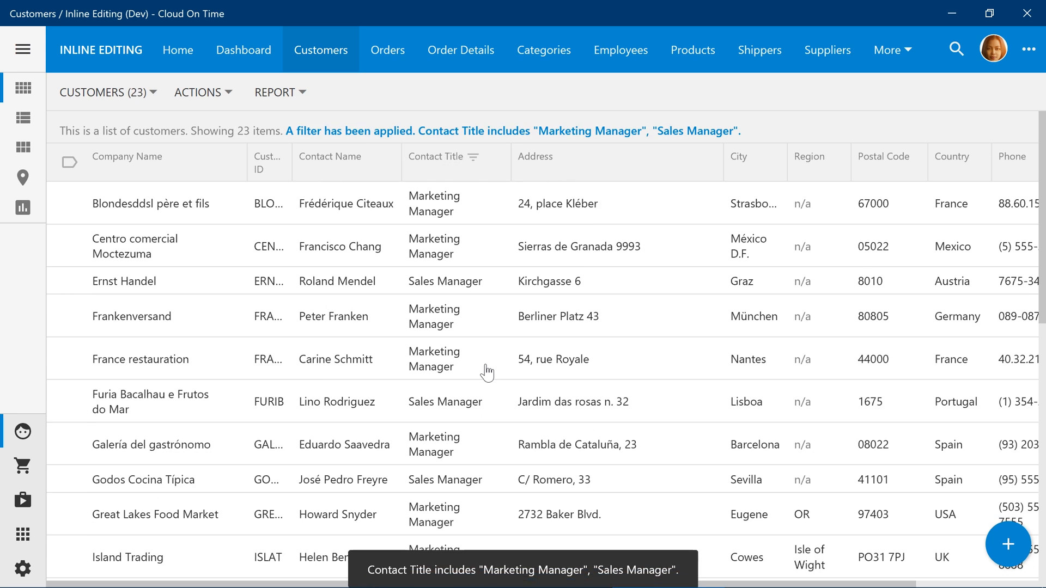
pyautogui.moveTo(894, 172)
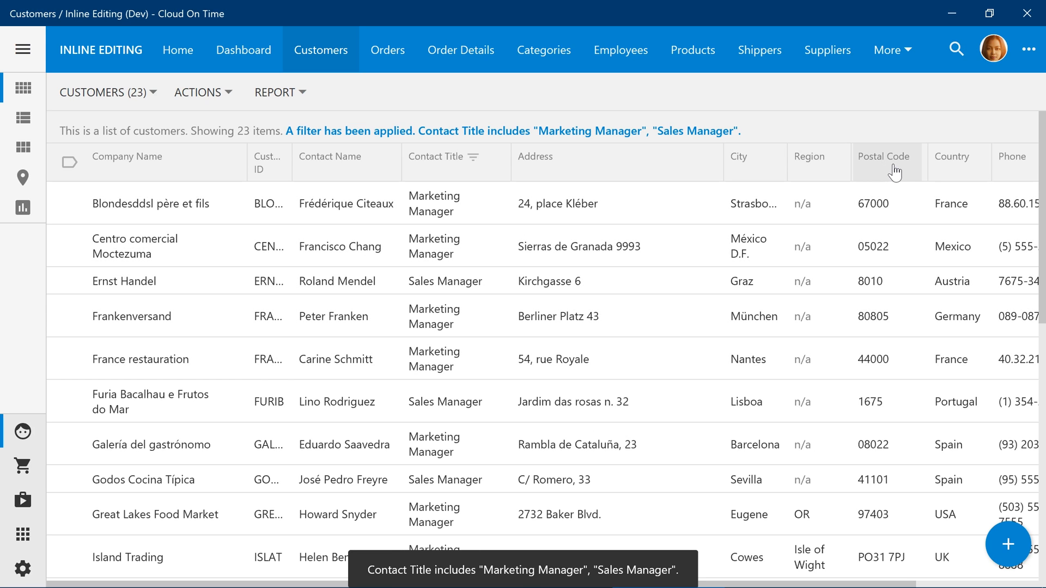
# - Filter Country to UK and USA, leaving 7 customers
pyautogui.click(954, 156)
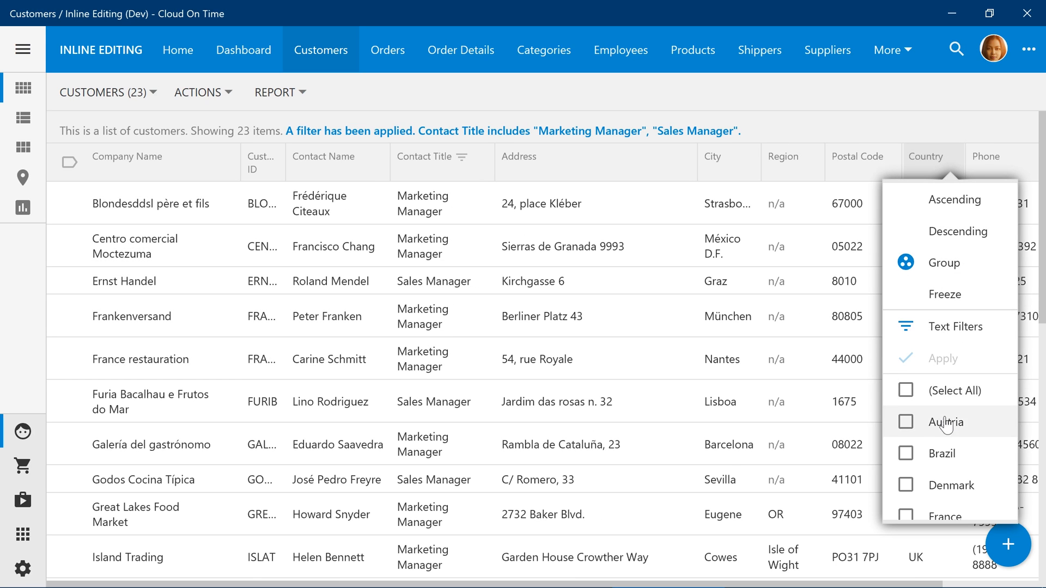
pyautogui.scroll(-3)
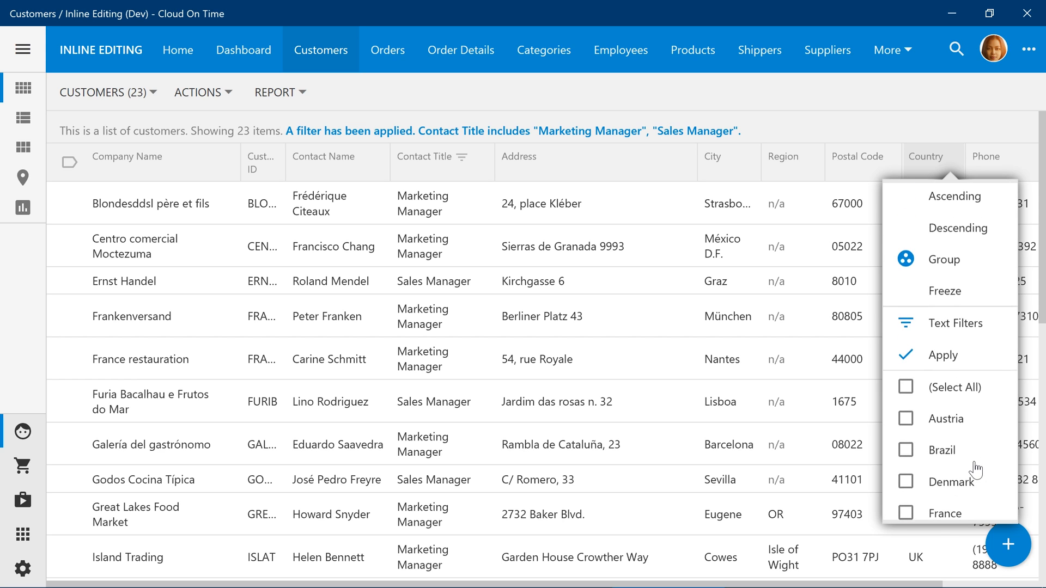
pyautogui.click(945, 354)
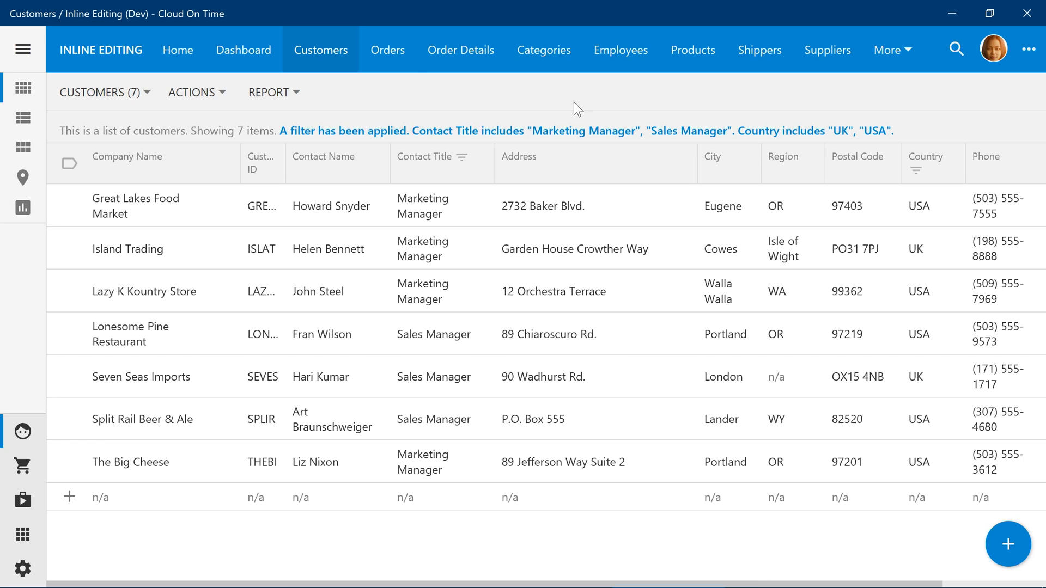
# - Leave the filtered customers for Orders (830 orders), then return to Customers
pyautogui.click(387, 50)
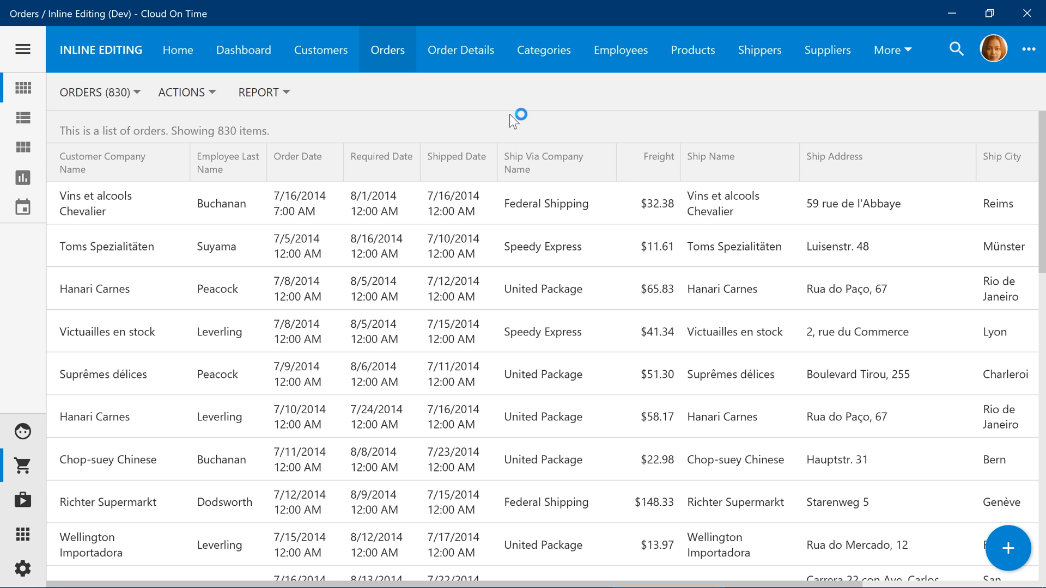
pyautogui.moveTo(320, 49)
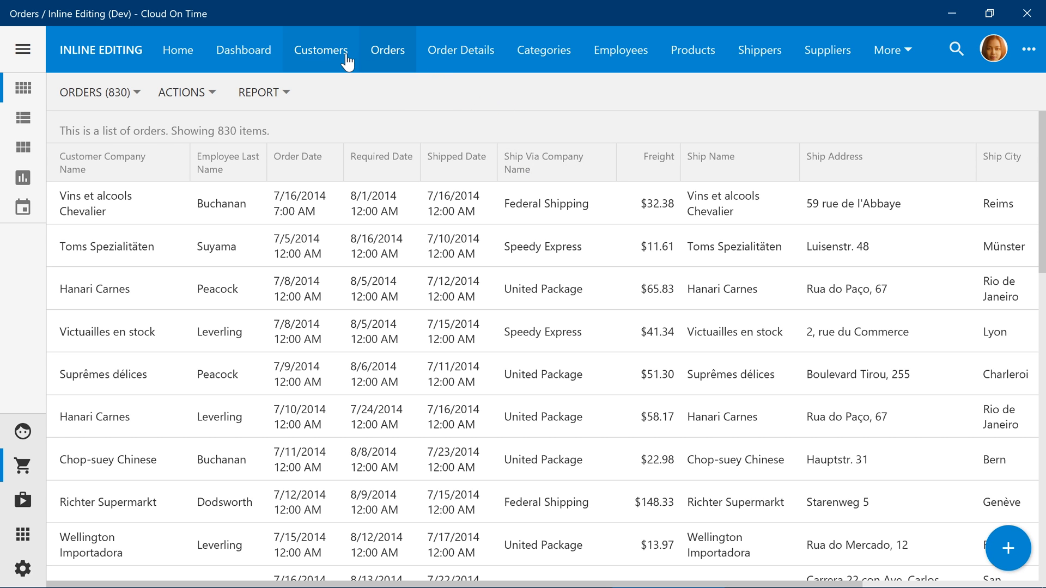
pyautogui.click(321, 51)
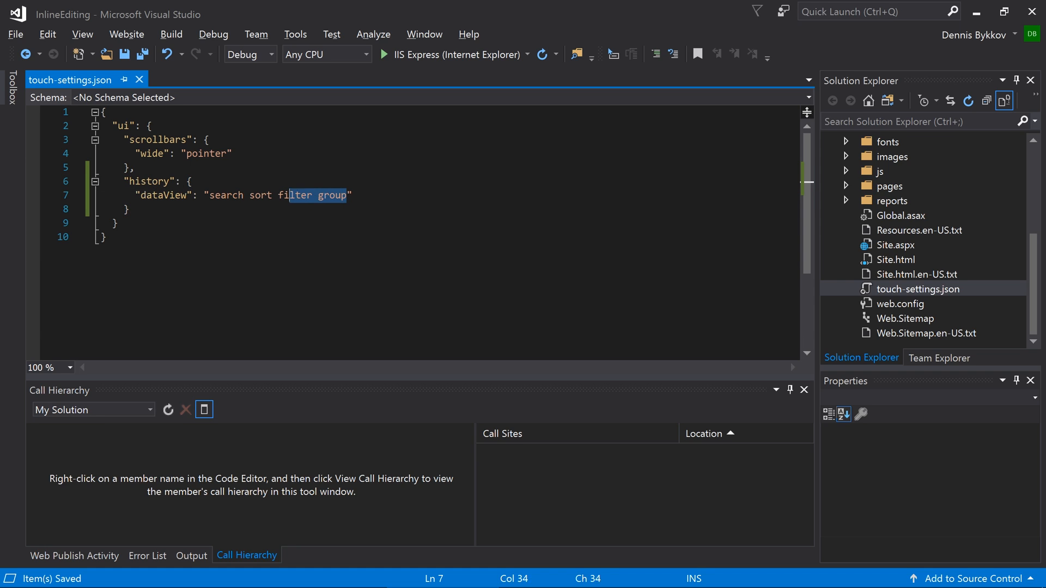
# - Replace the history dataView value in touch-settings.json with "ui"
pyautogui.write('ui')
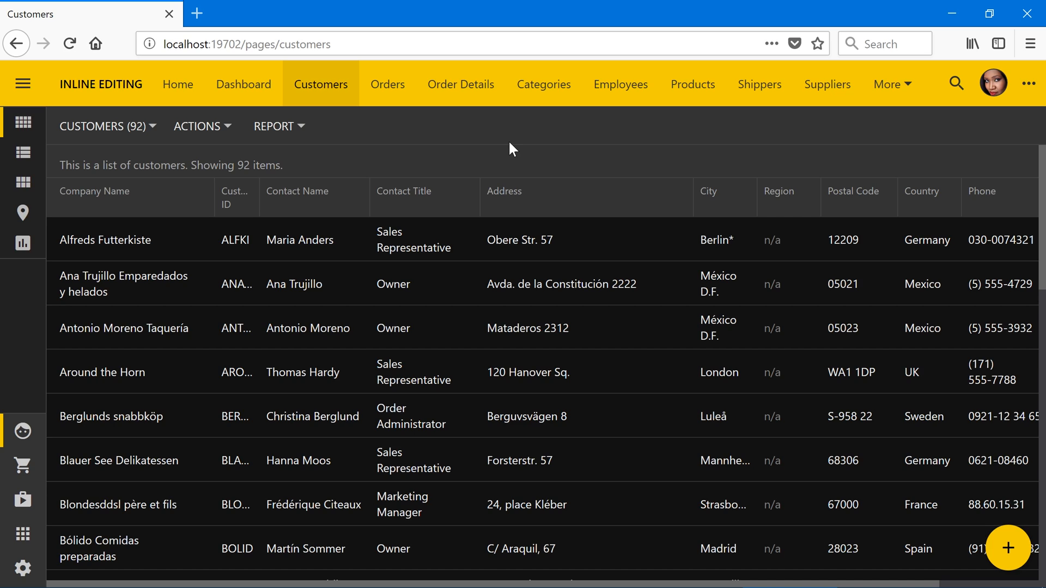
pyautogui.moveTo(765, 128)
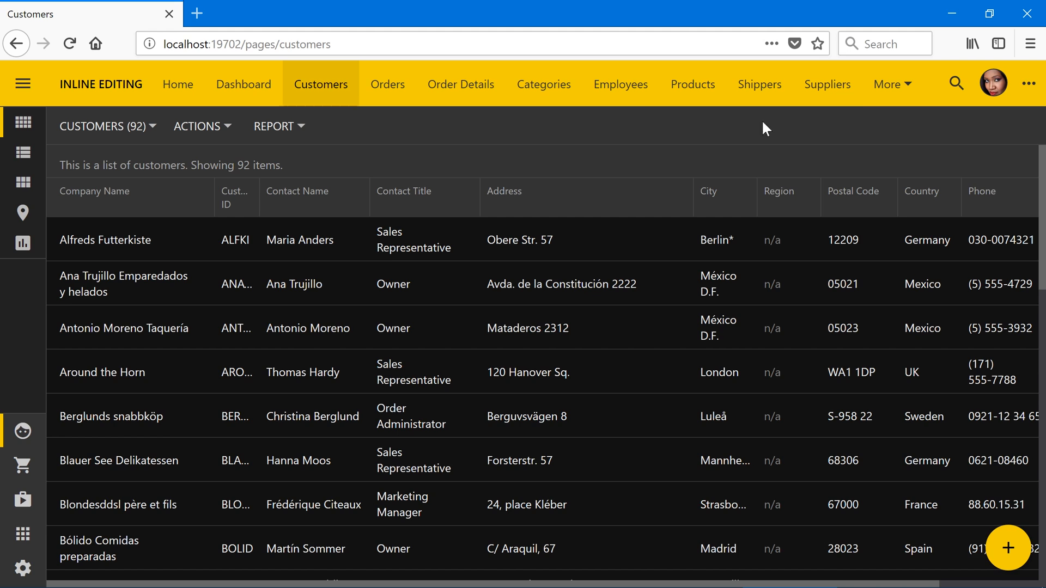
# - Advanced-search Contact Title includes Marketing Manager or Sales Manager, yielding 23 customers
pyautogui.click(955, 83)
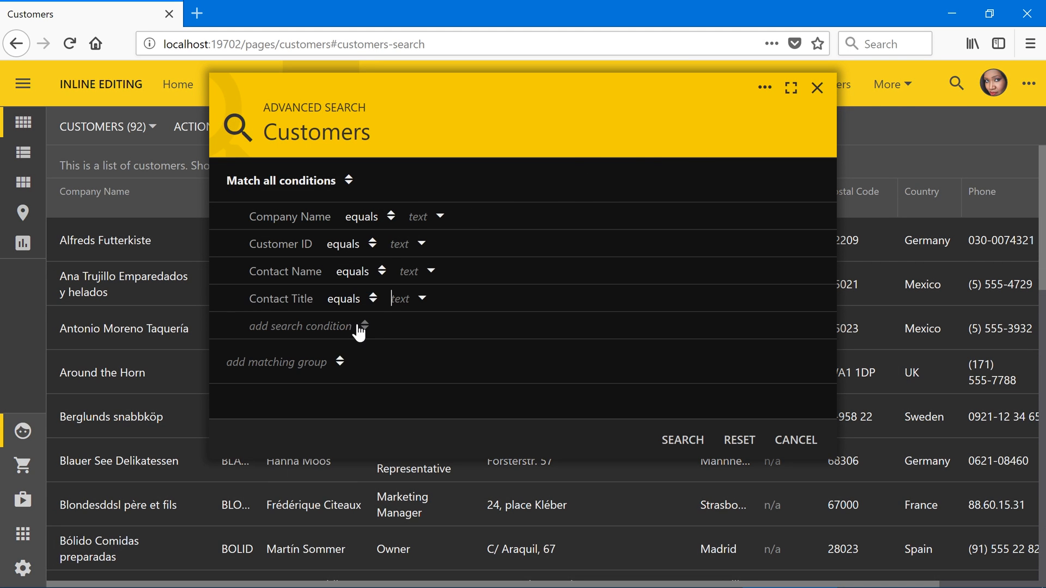
pyautogui.click(352, 298)
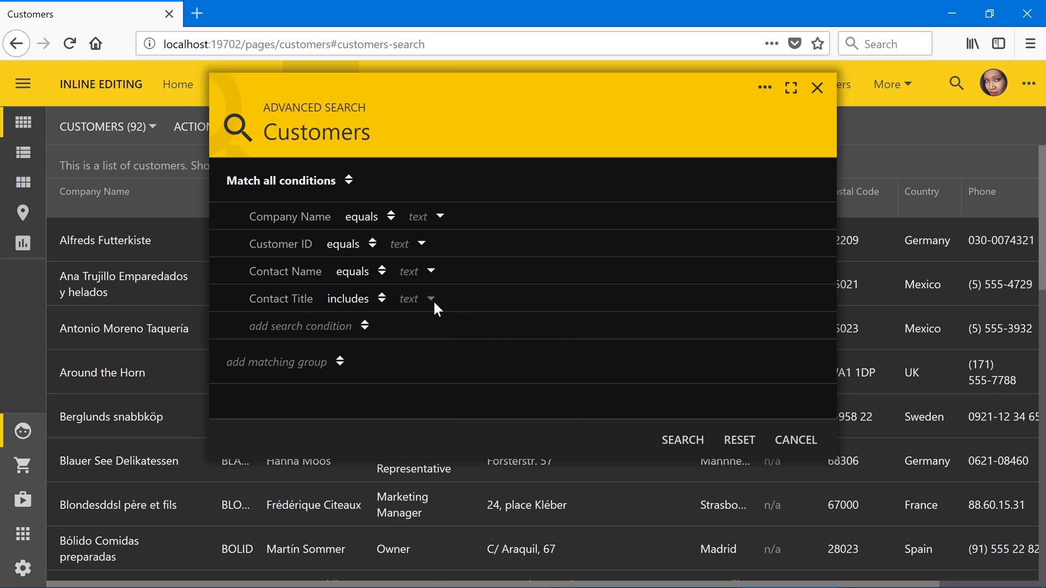
pyautogui.click(416, 298)
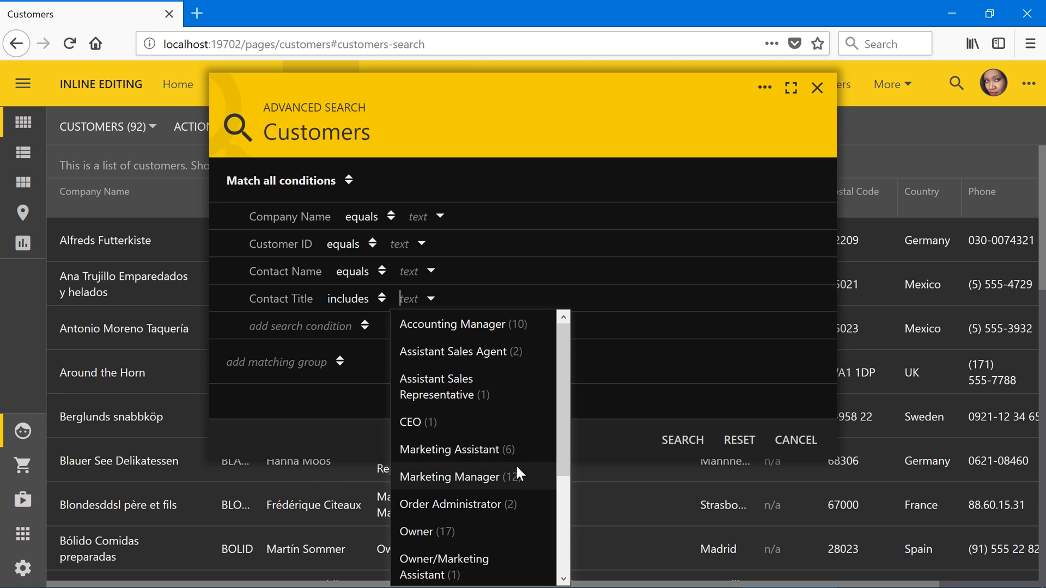
pyautogui.click(449, 476)
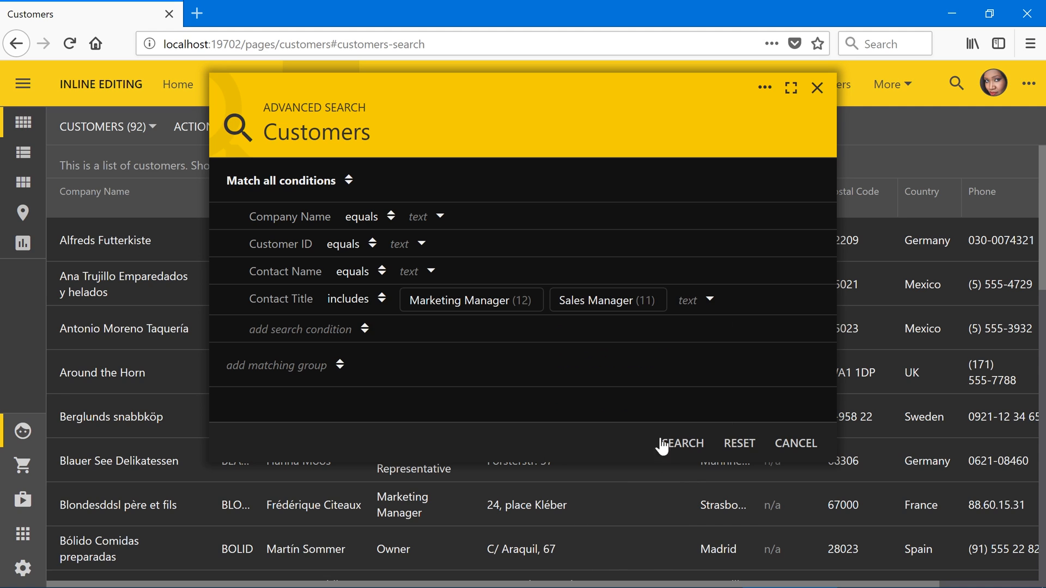
pyautogui.click(683, 443)
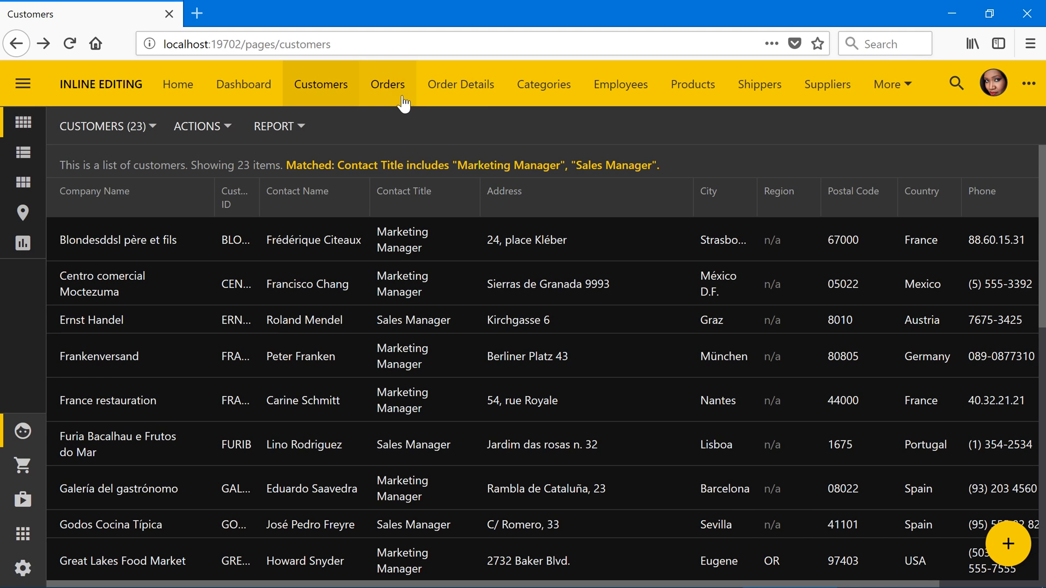
# - Visit Orders and back to Customers (all 92), then open Order Details and view its page source
pyautogui.click(387, 84)
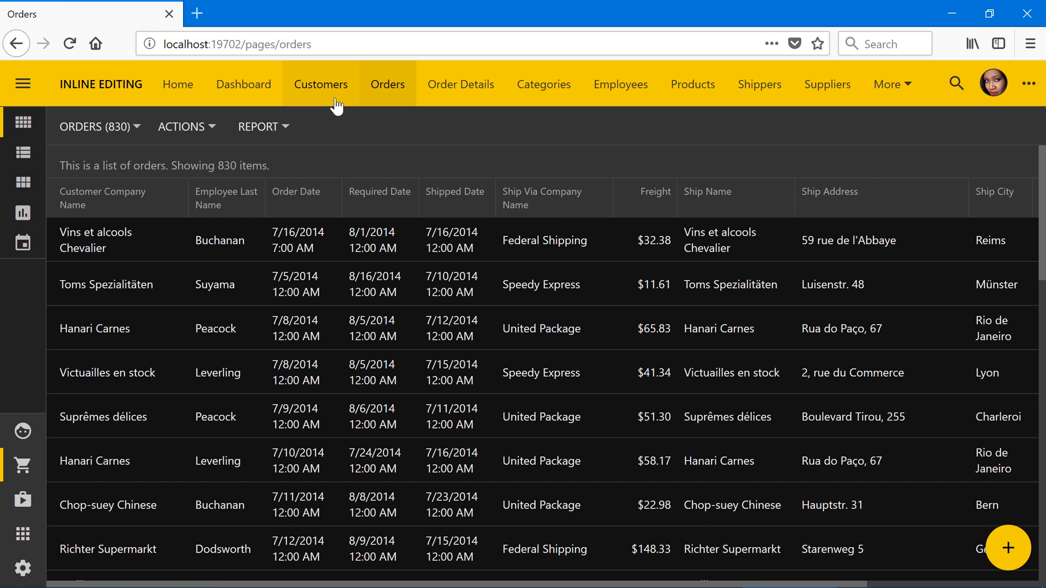
pyautogui.click(320, 84)
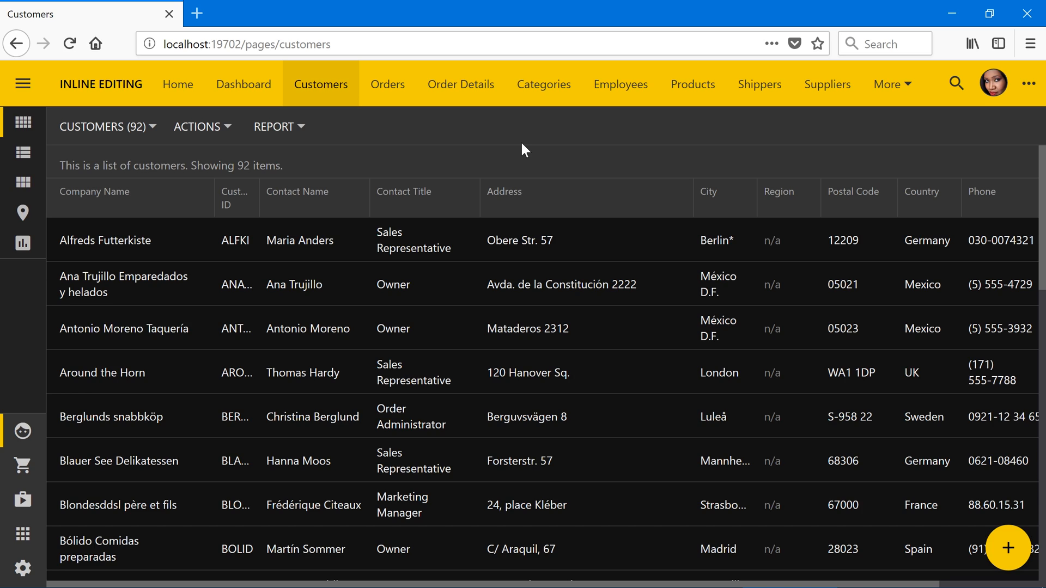
pyautogui.moveTo(321, 84)
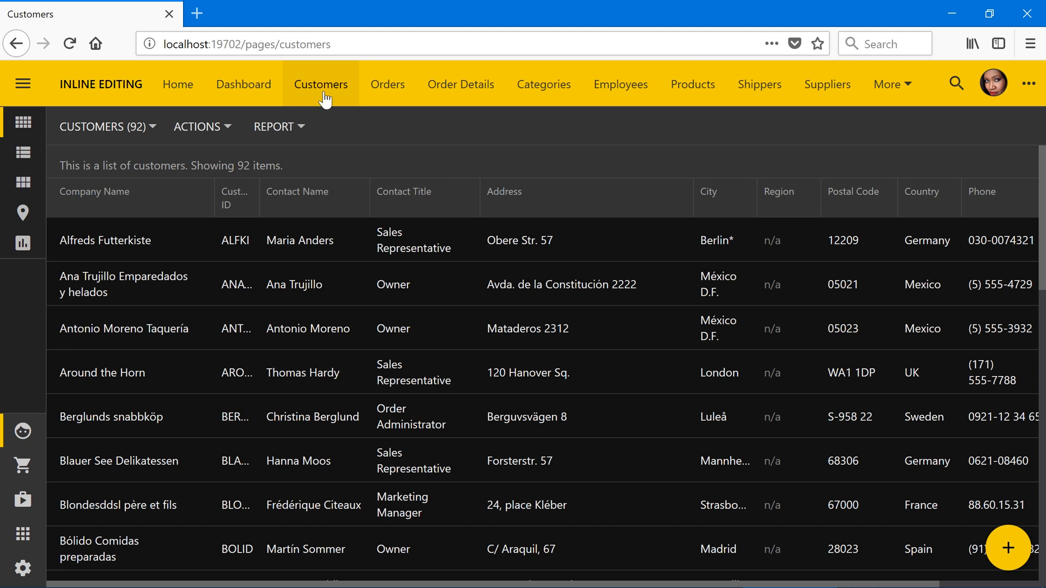
pyautogui.click(460, 84)
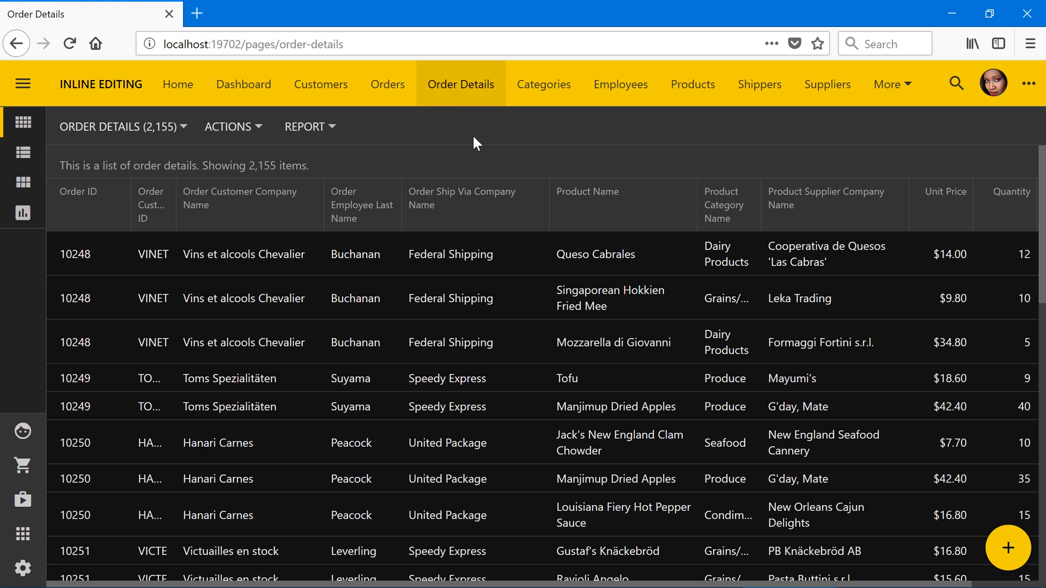
pyautogui.press('ctrl+u')
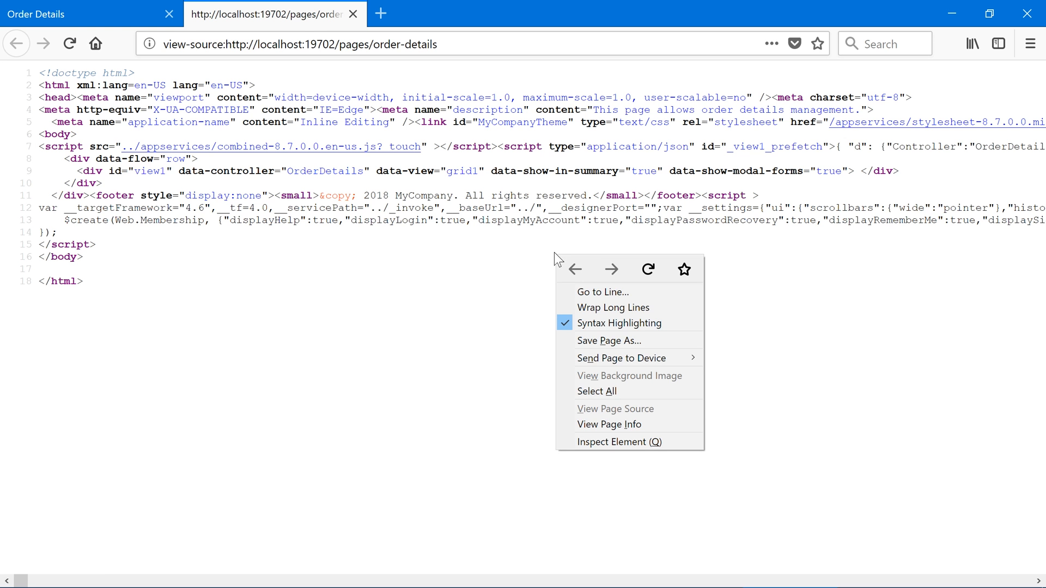
# - Pick an option from the page source's context menu to inspect embedded settings
pyautogui.click(613, 307)
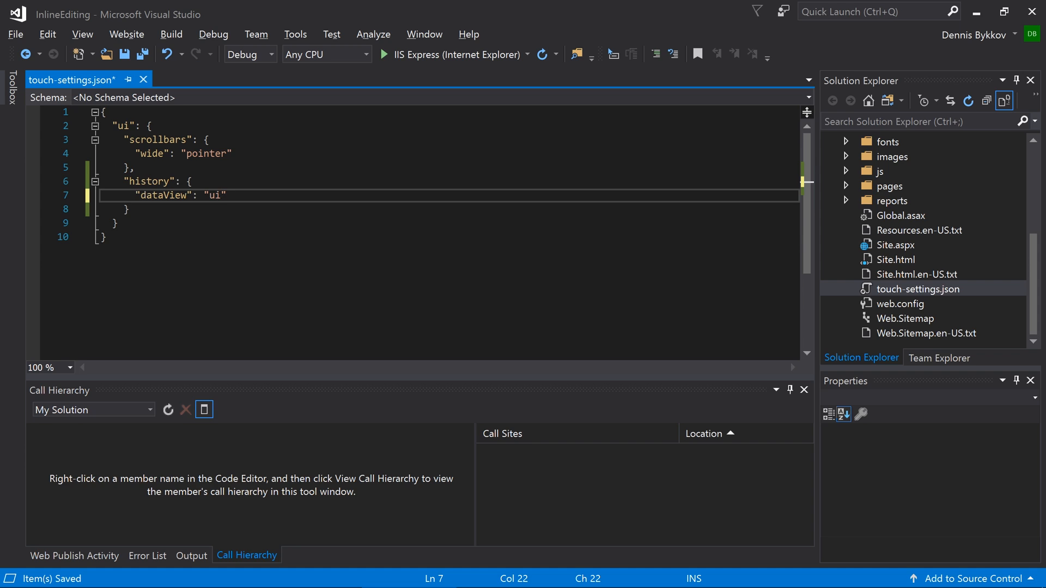
# - Change the history dataView value from "ui" to "search sort filter group"
pyautogui.write('search')
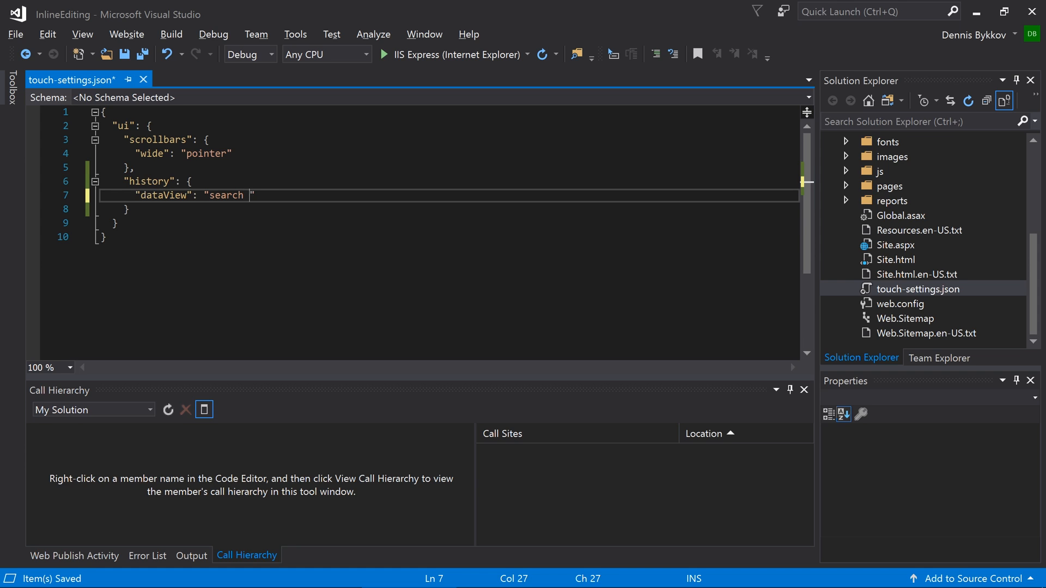
pyautogui.write('sort filter group')
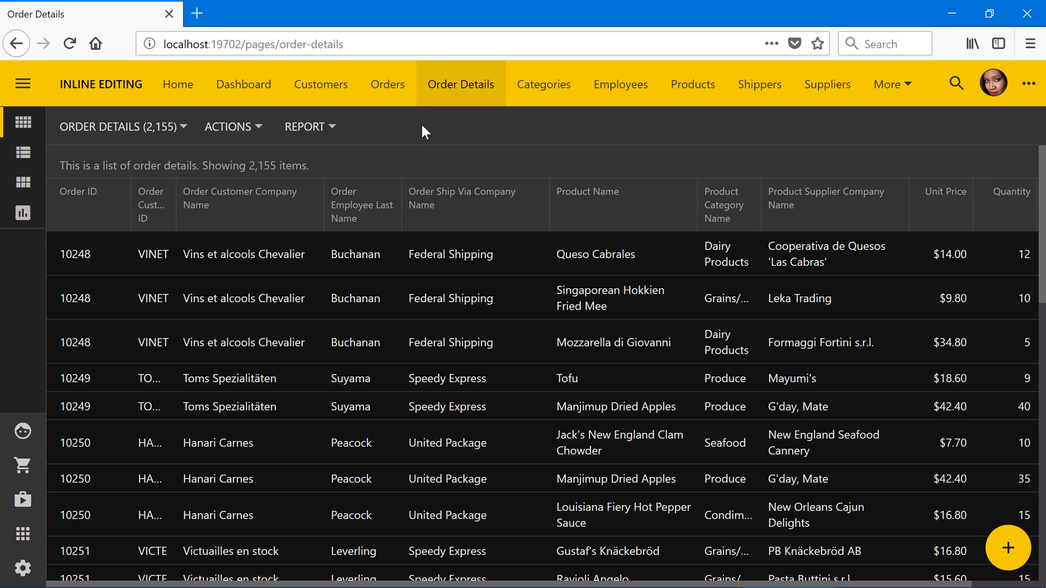
# - Visit Orders, Order Details, Customers and Orders, then return to Order Details
pyautogui.click(387, 84)
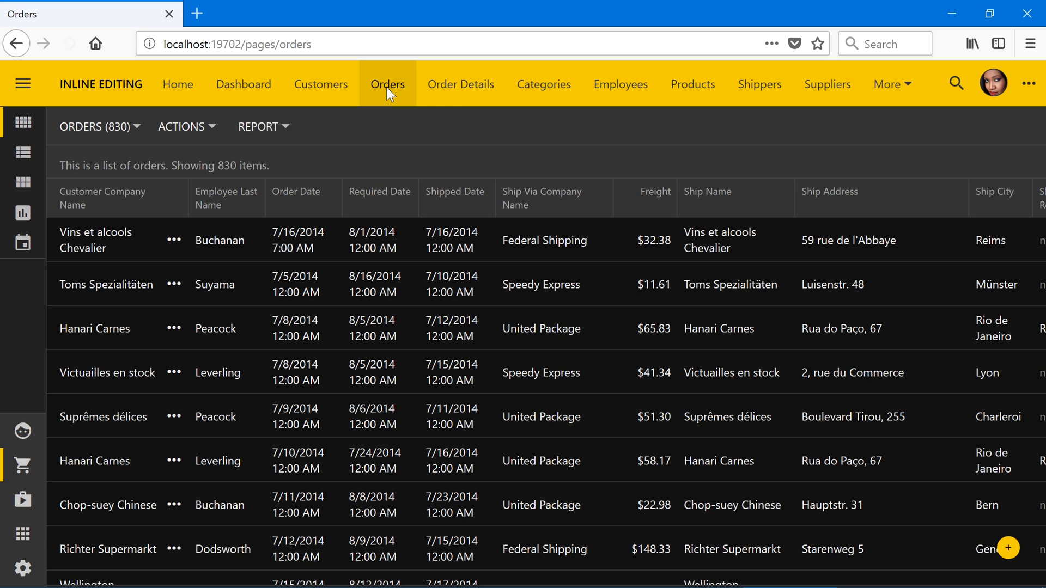
pyautogui.click(461, 84)
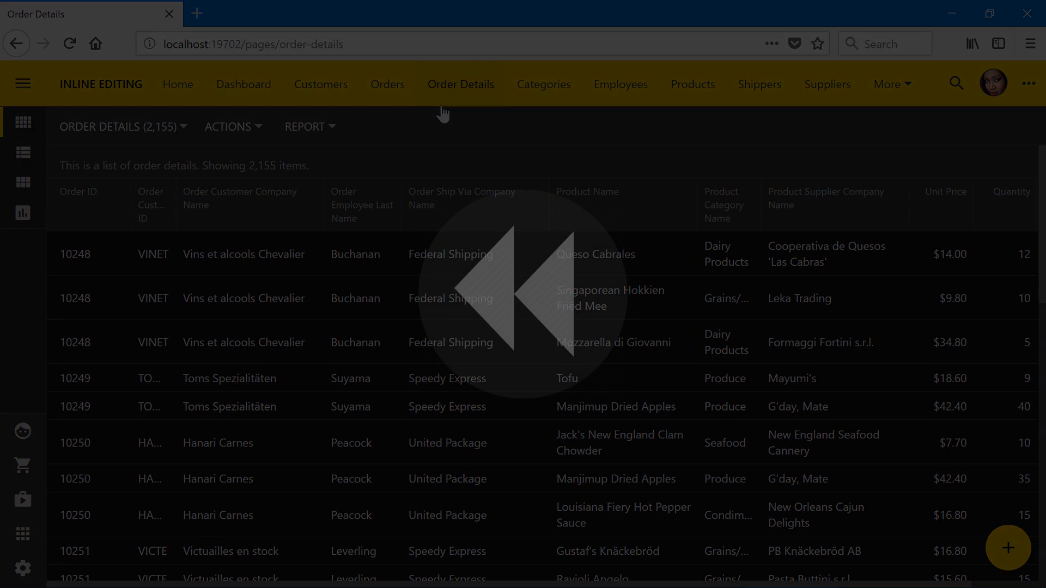
pyautogui.click(320, 84)
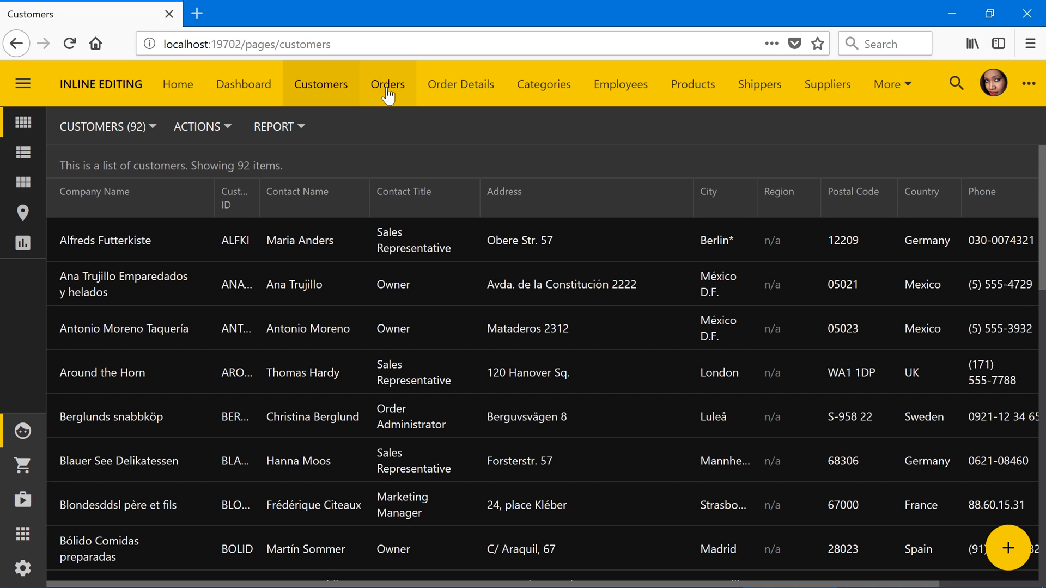
pyautogui.click(387, 84)
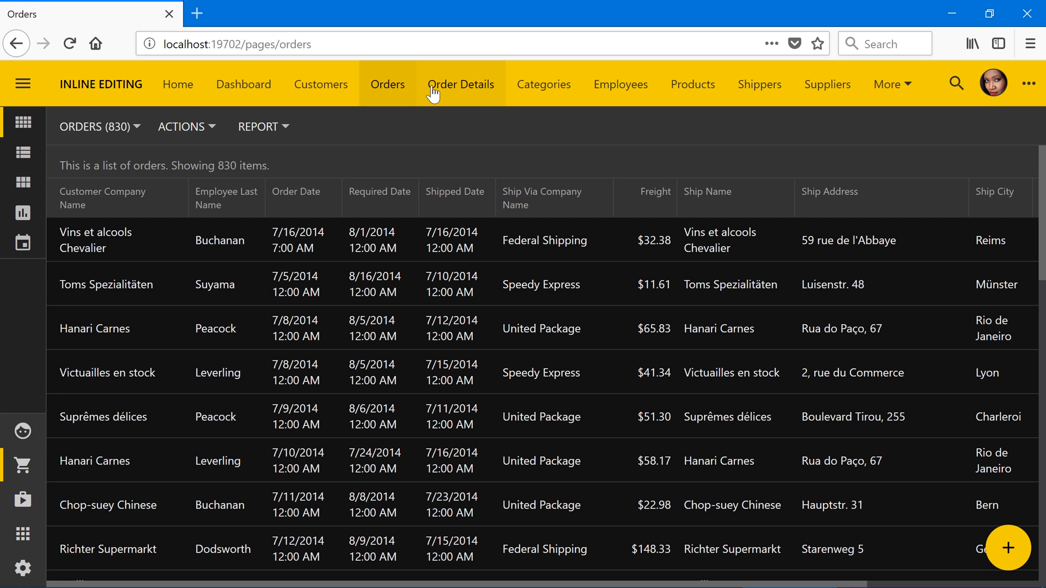
pyautogui.click(461, 84)
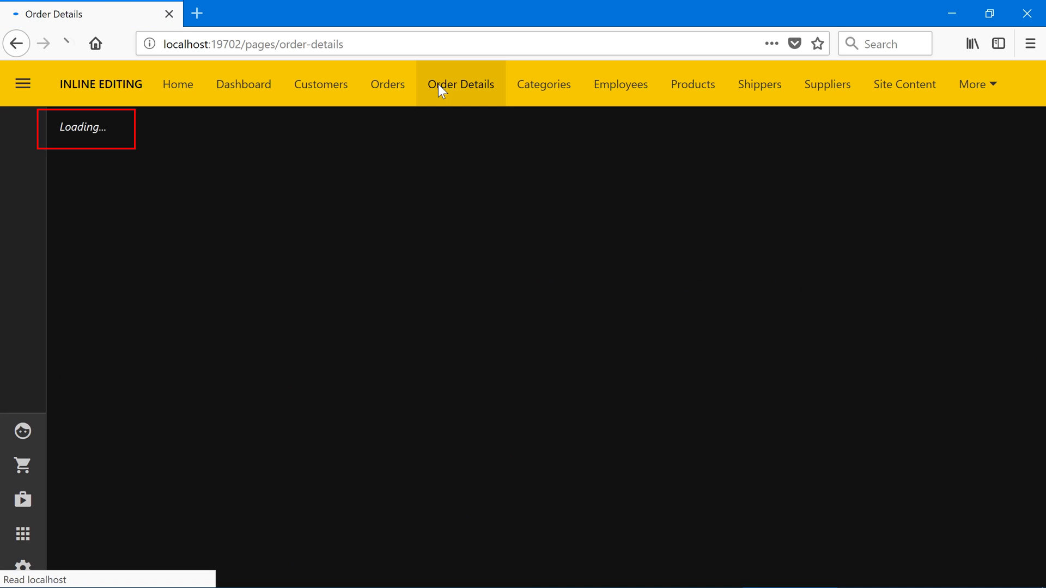